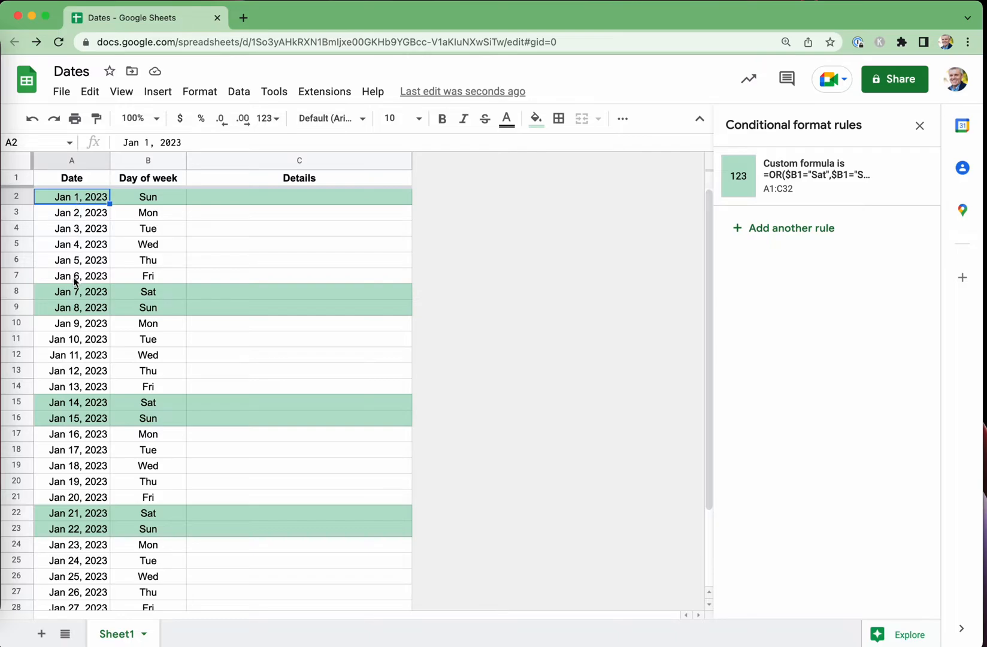
mouse_move(98, 586)
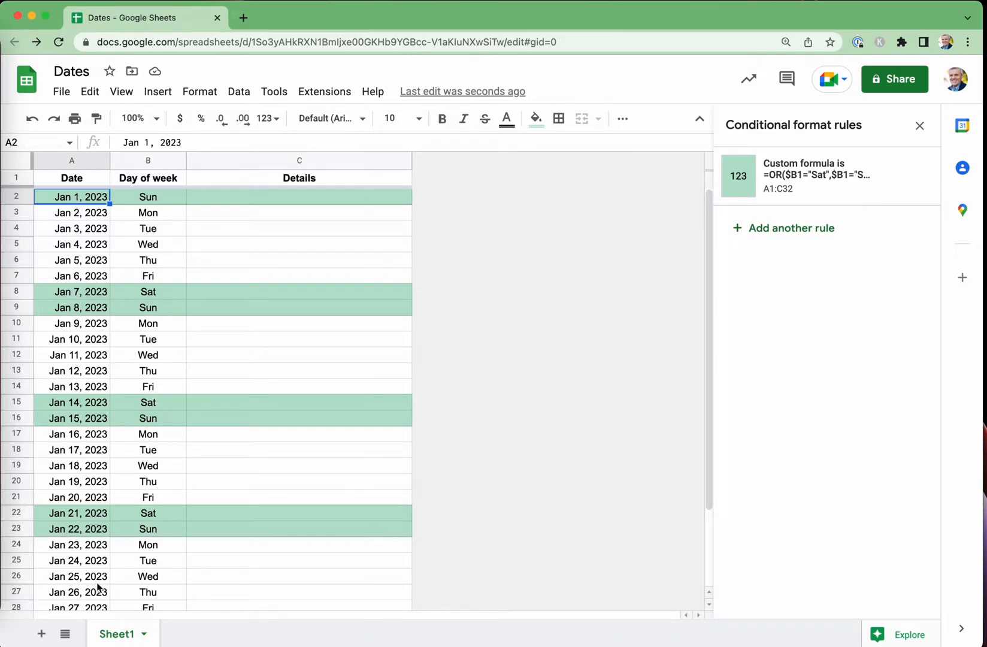
mouse_move(155, 197)
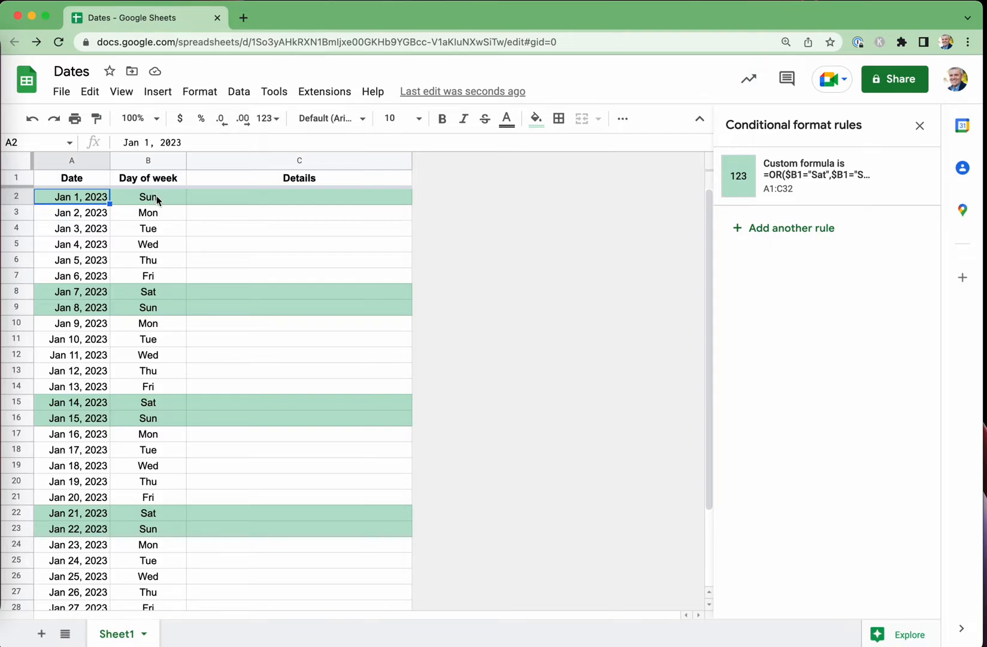
mouse_move(146, 512)
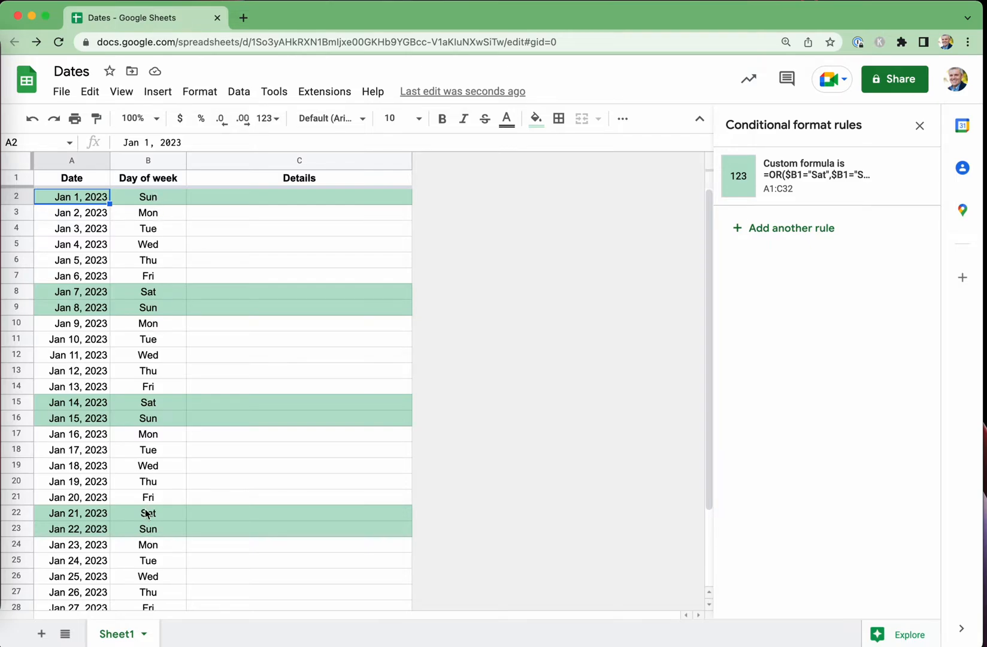
mouse_move(160, 201)
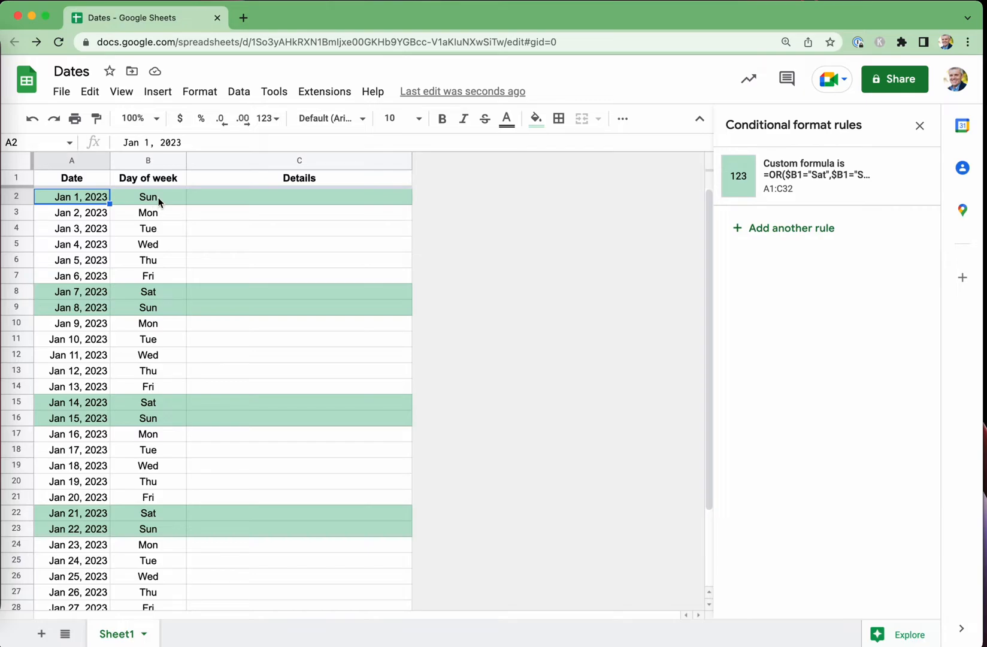
mouse_move(159, 310)
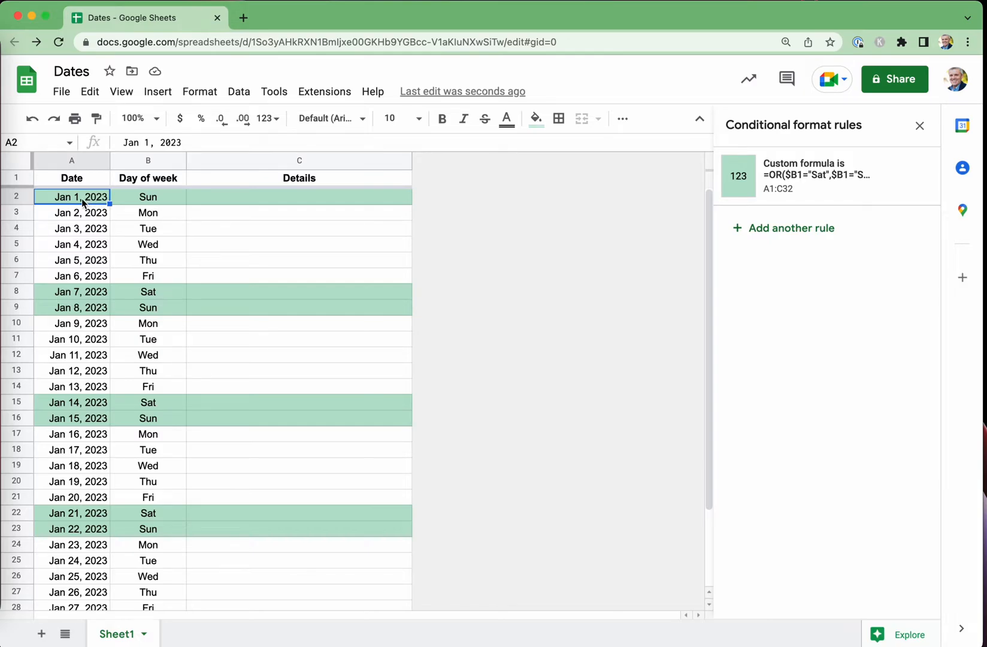
Change the first date in A2, trying an August date, then Sep 1, 2025.
text(aug)
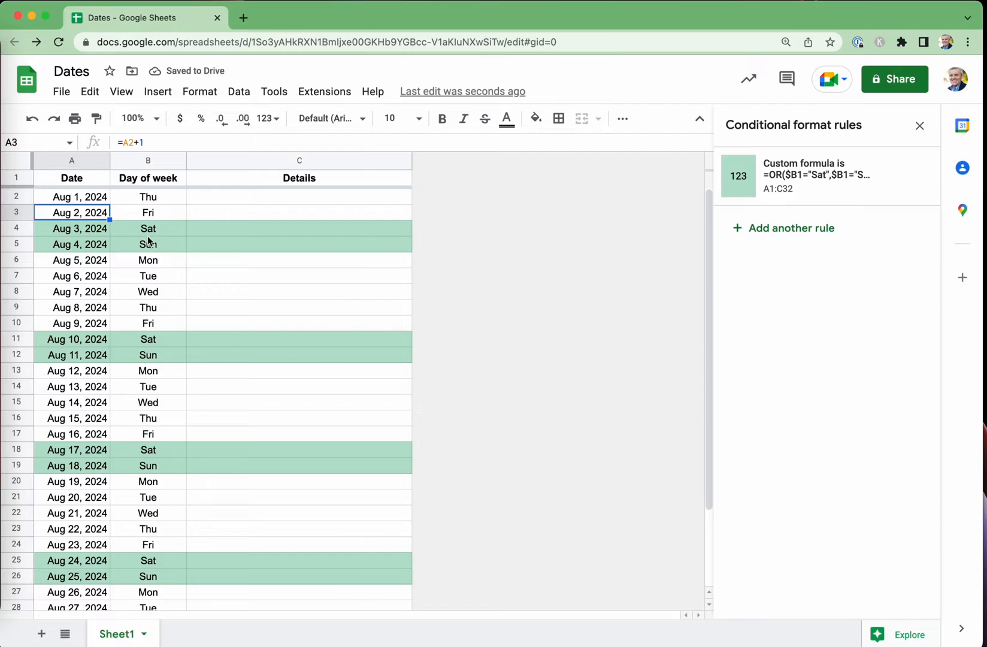
mouse_move(109, 229)
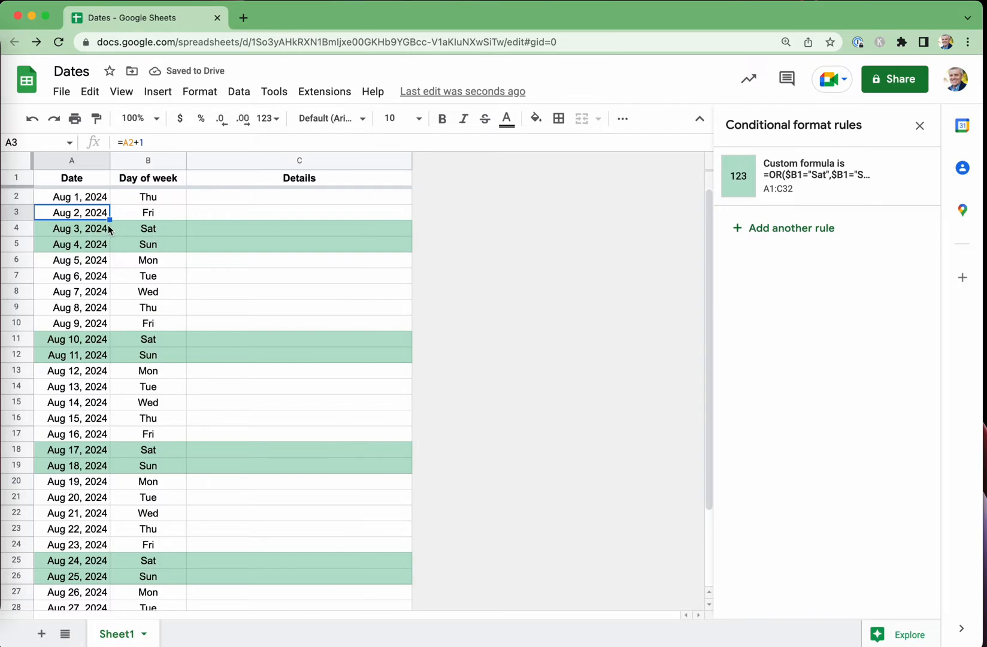
mouse_move(143, 238)
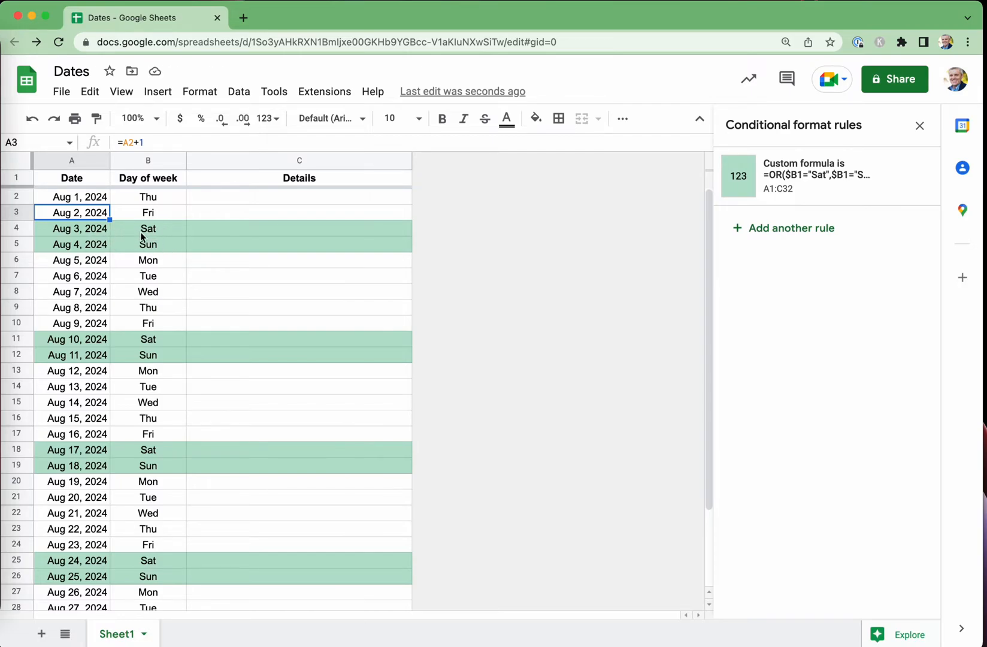
click(72, 196)
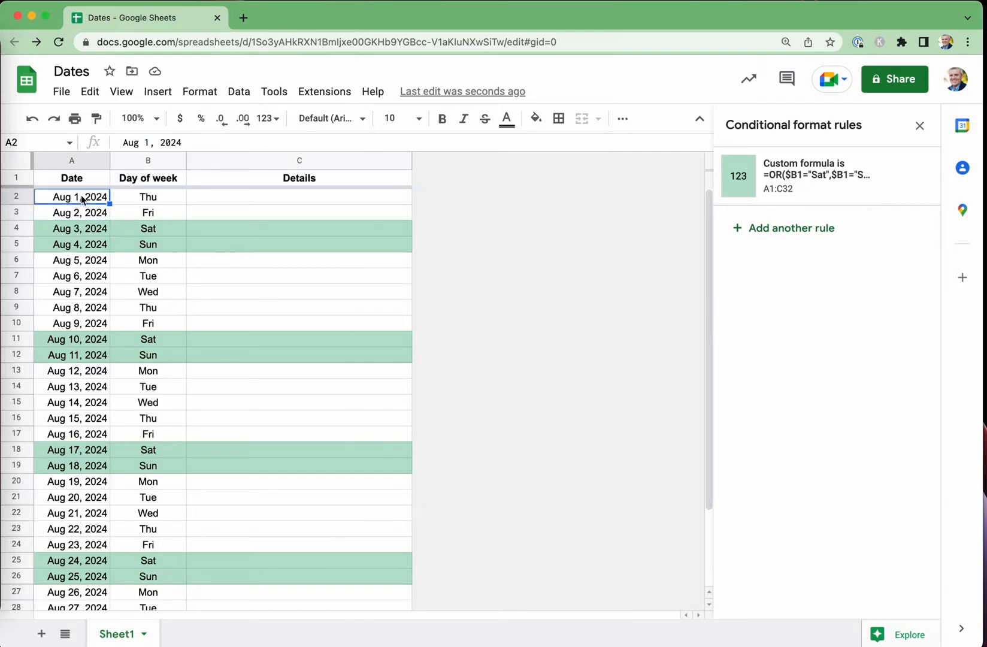
text(sep 1)
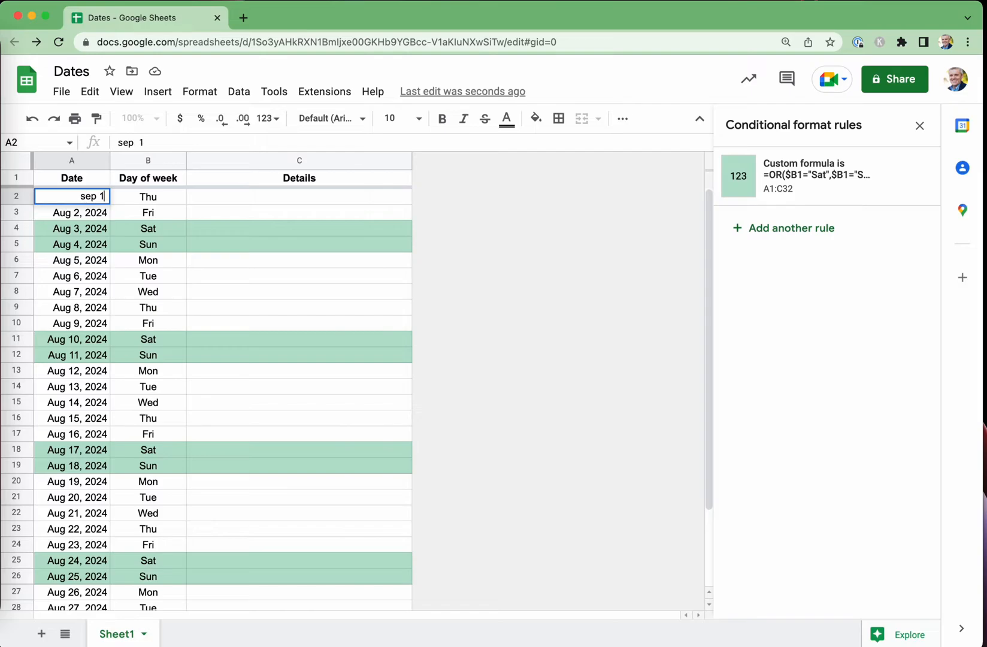
text(2025)
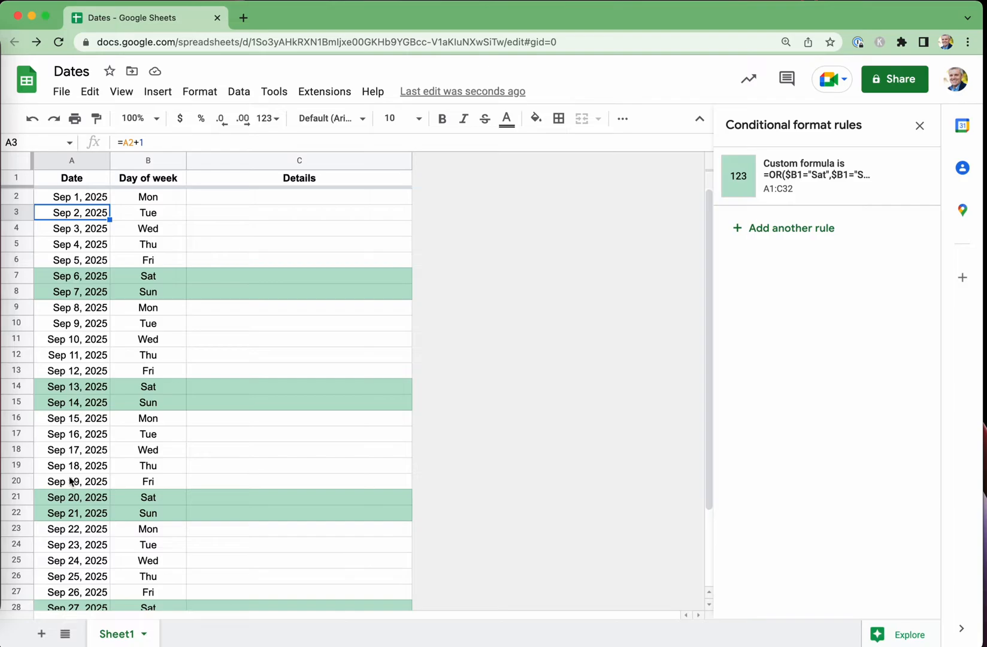
mouse_move(148, 530)
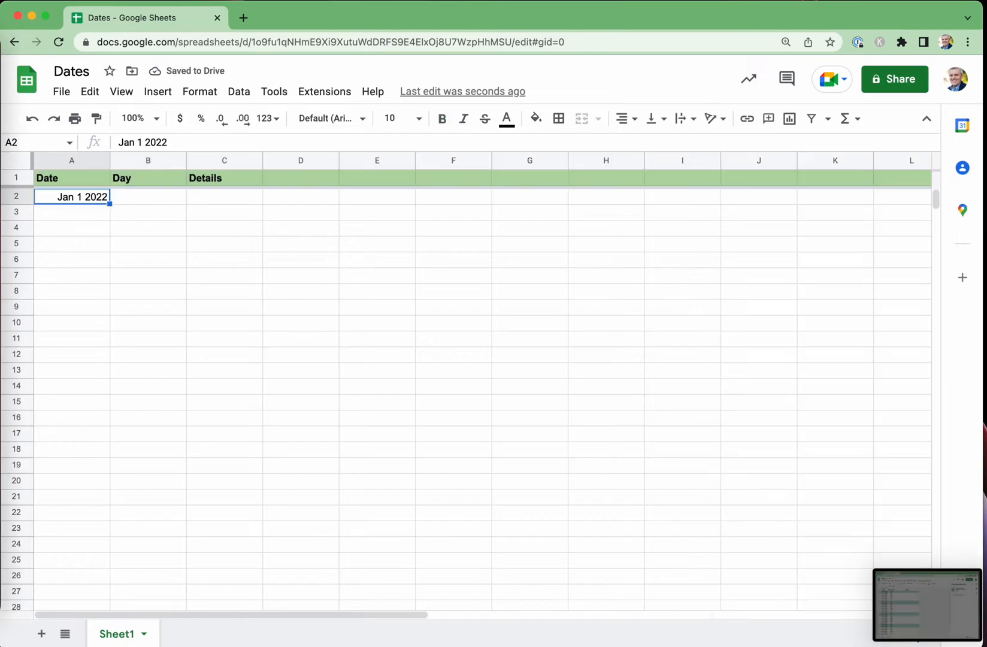
Replace A2 with Jan 1 2023 and enter the next-day formula =A2+1 in A3.
key(Delete)
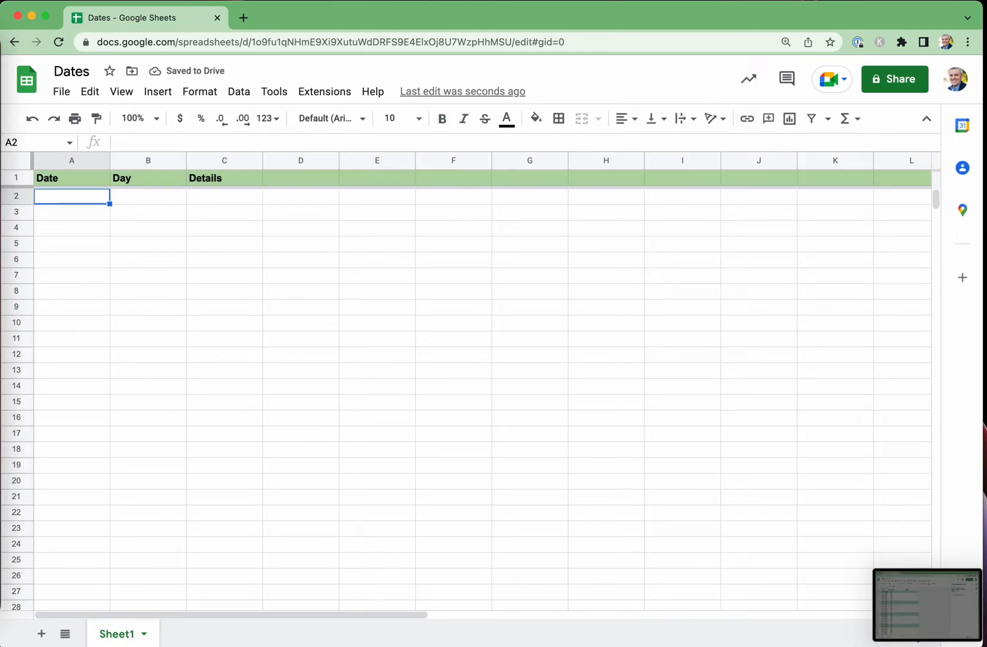
text(Jan 1 2023)
click(72, 212)
text(=)
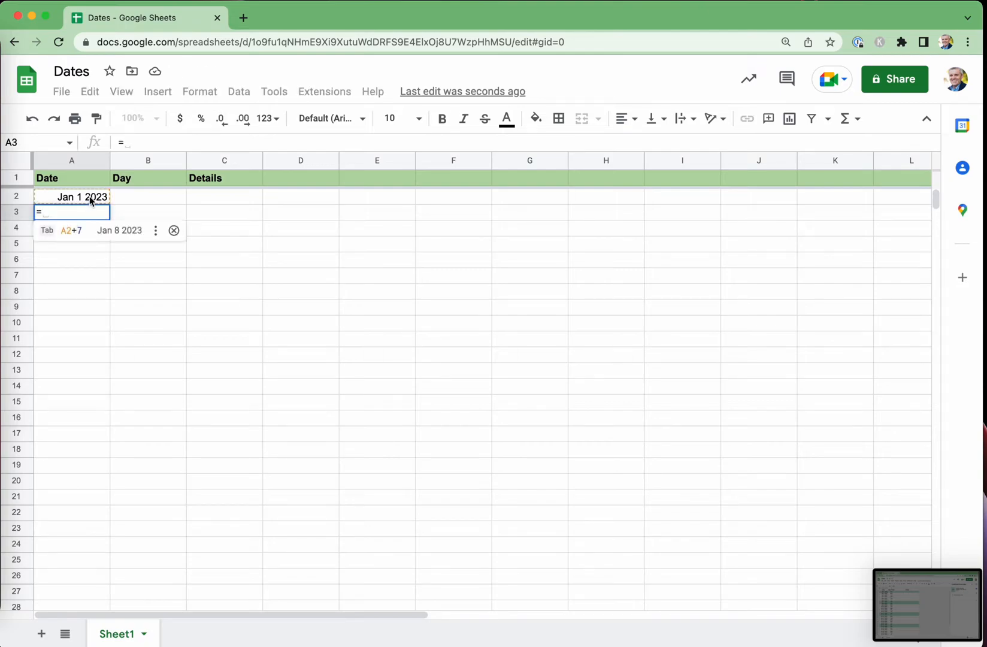
text(A2+)
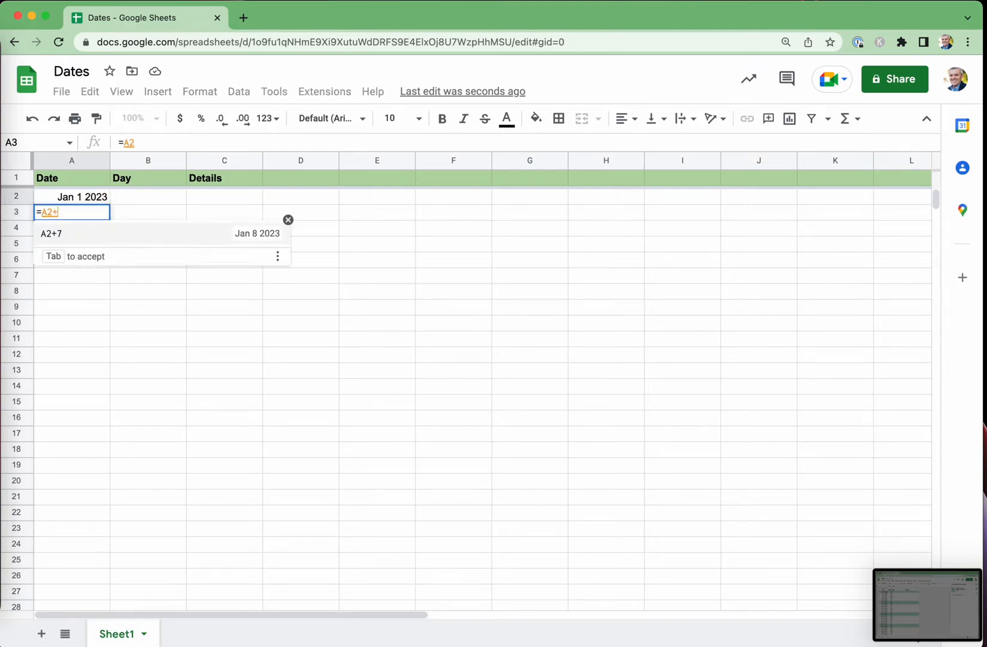
text(1)
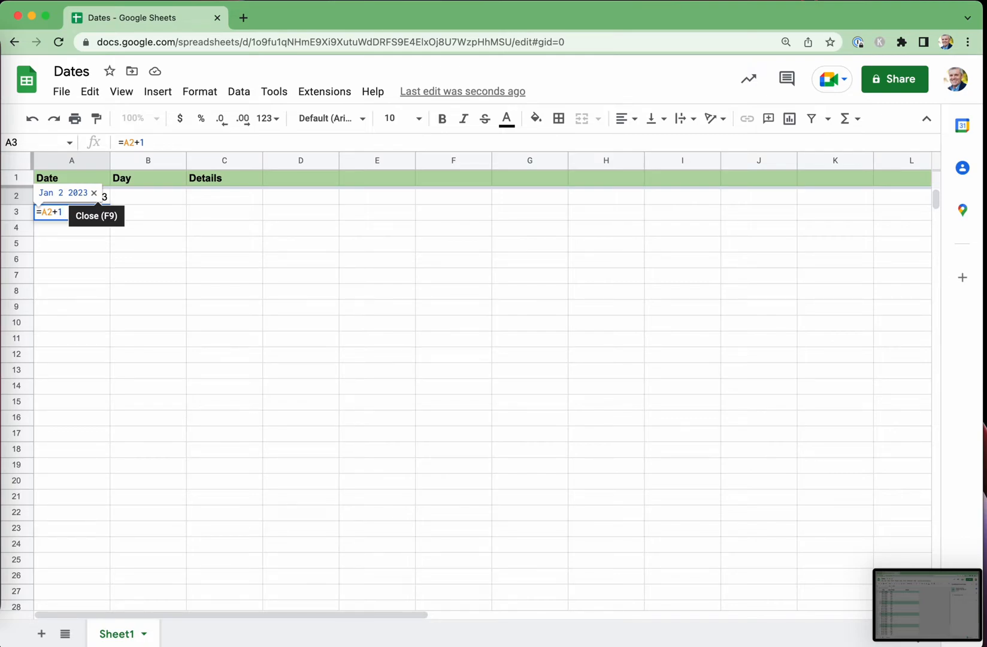
key(Enter)
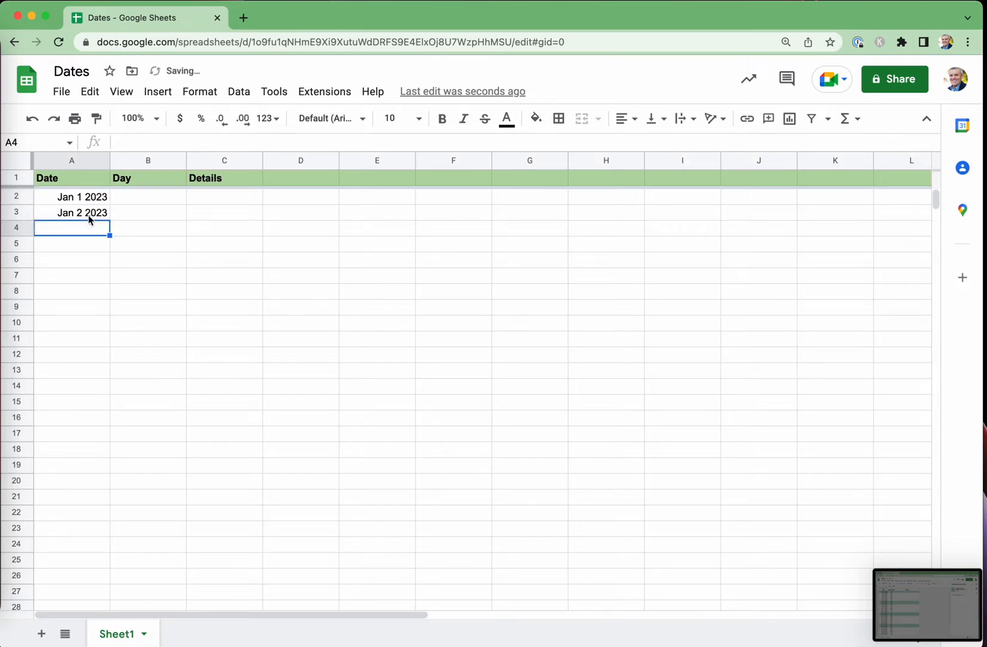
Copy the =A2+1 formula down column A and change the start date in A2 to Feb 1 2023.
click(71, 212)
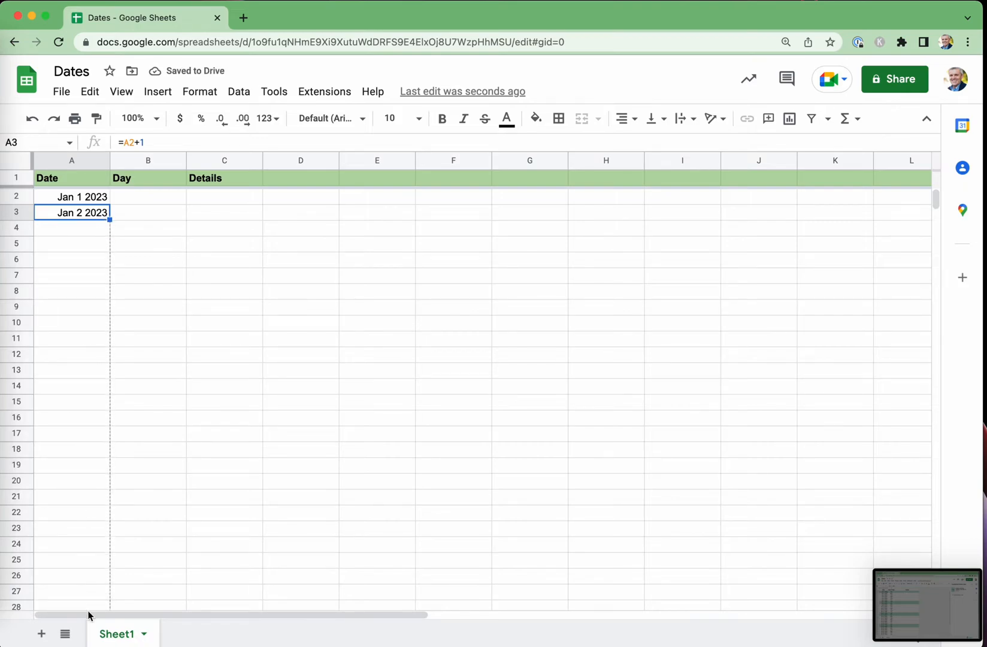
scroll(down, 3)
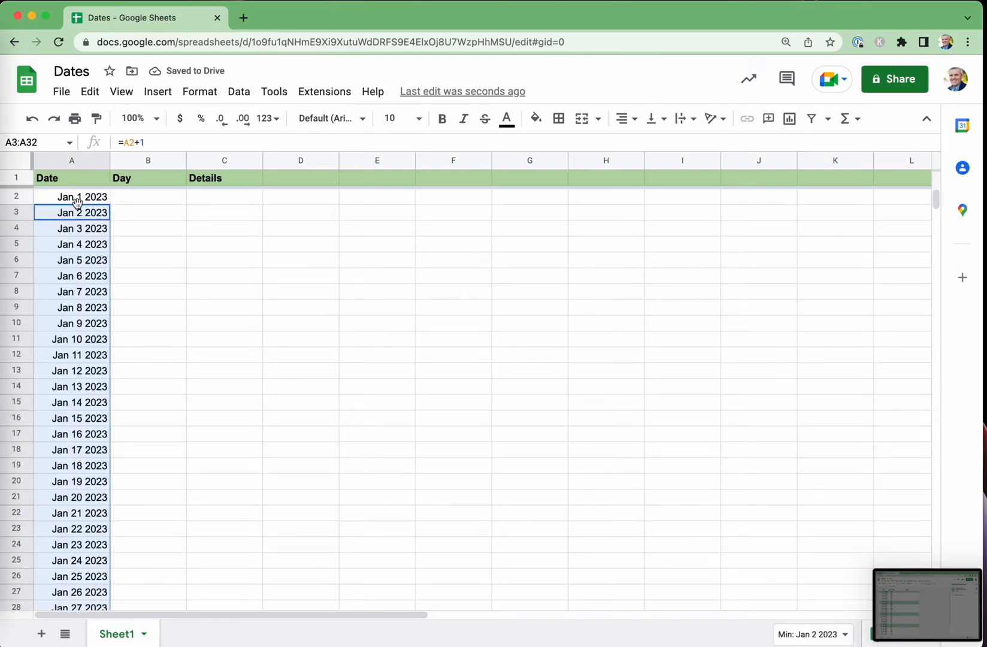
click(71, 228)
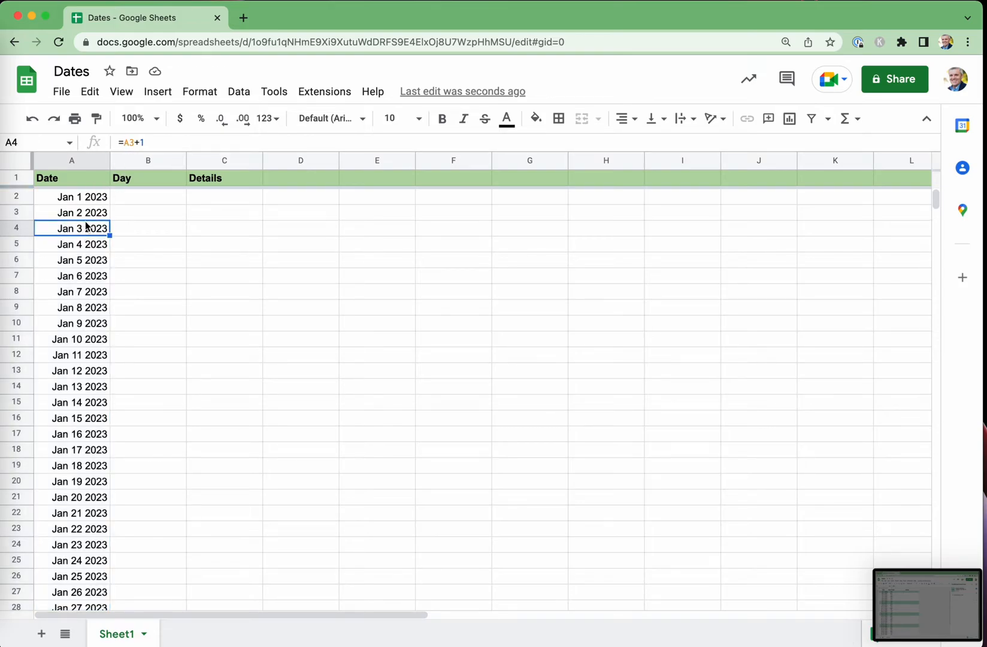
click(72, 197)
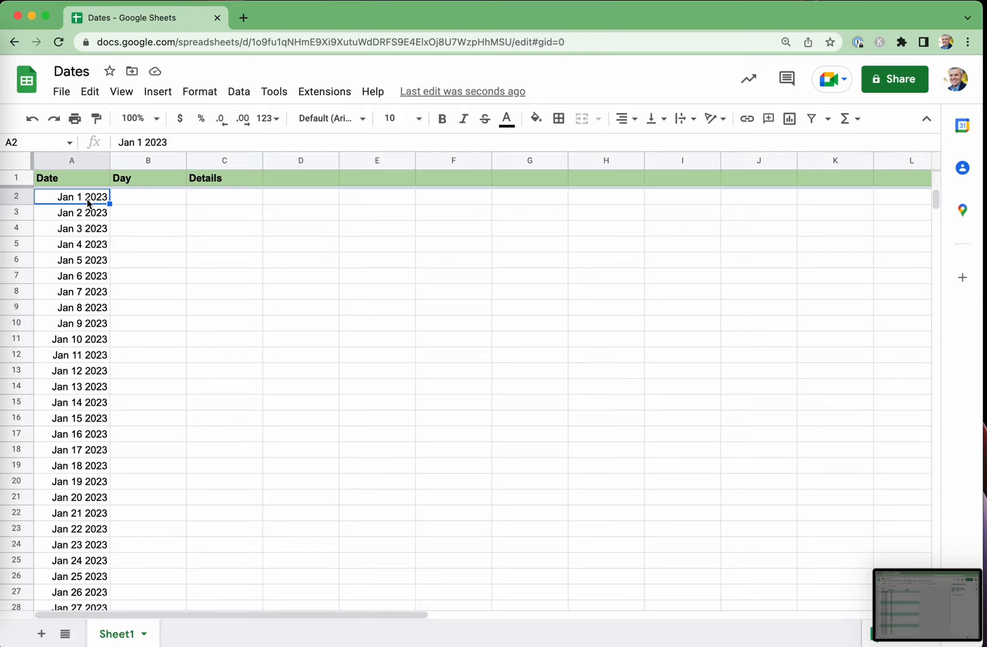
text(Feb)
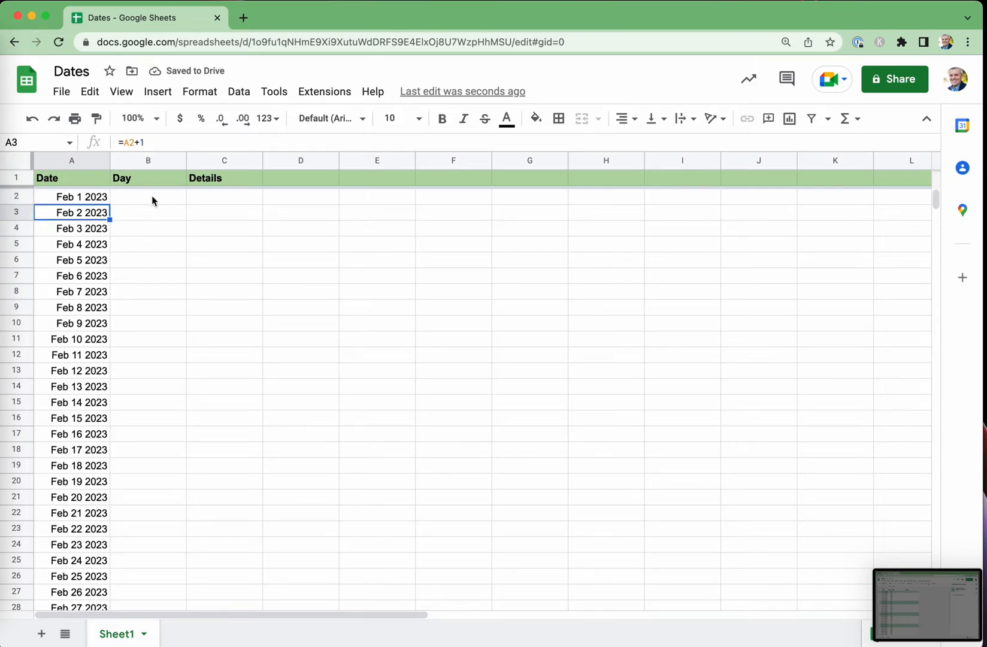
Enter =TEXT(A2,"DDD") in B2 and accept the suggested autofill down the Day column.
click(149, 196)
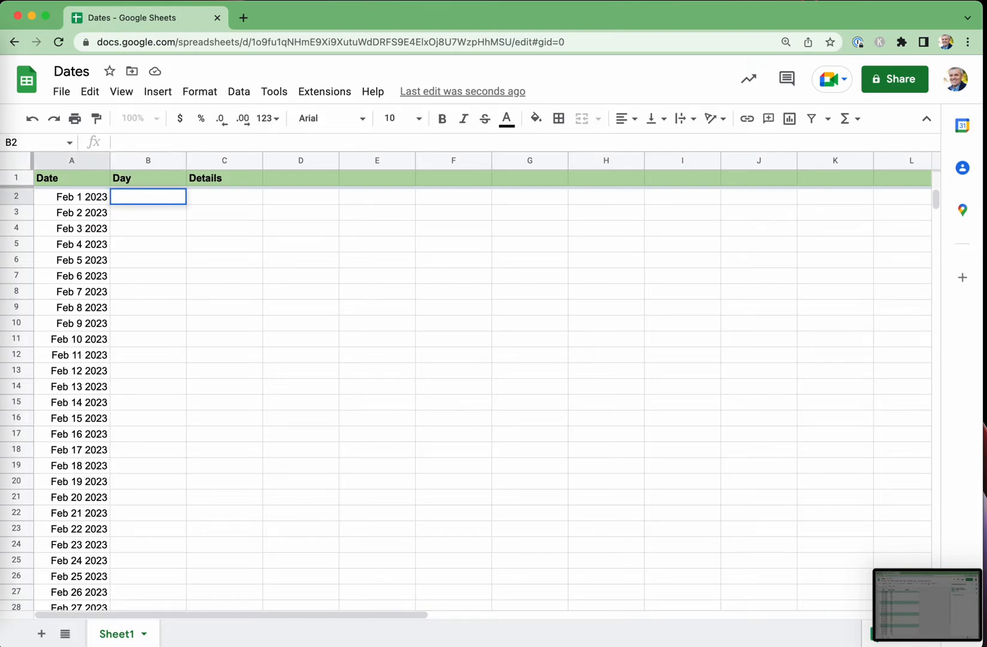
text(=)
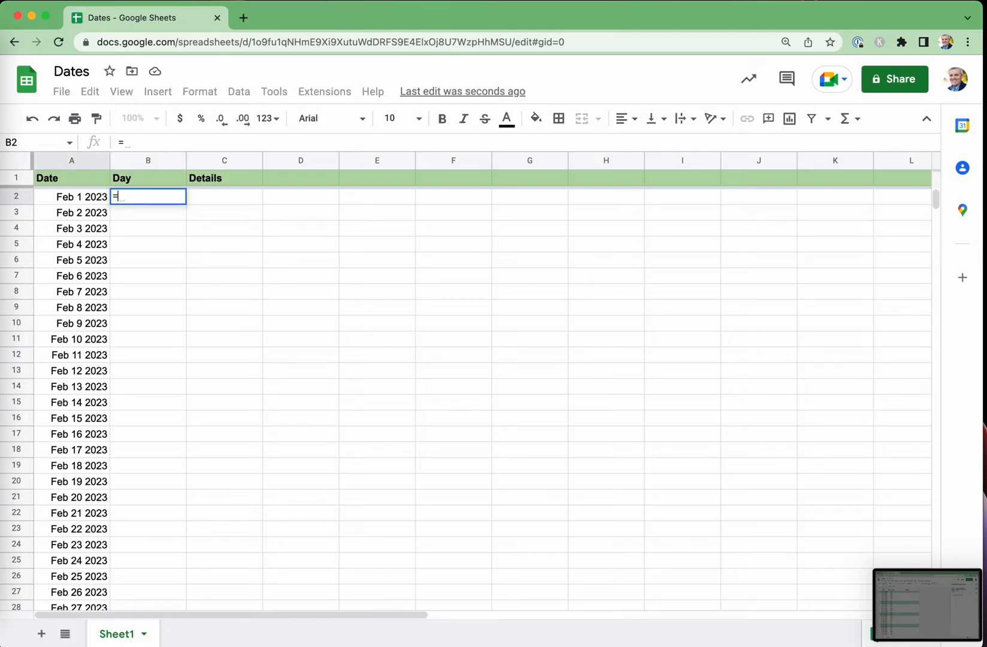
text(text()
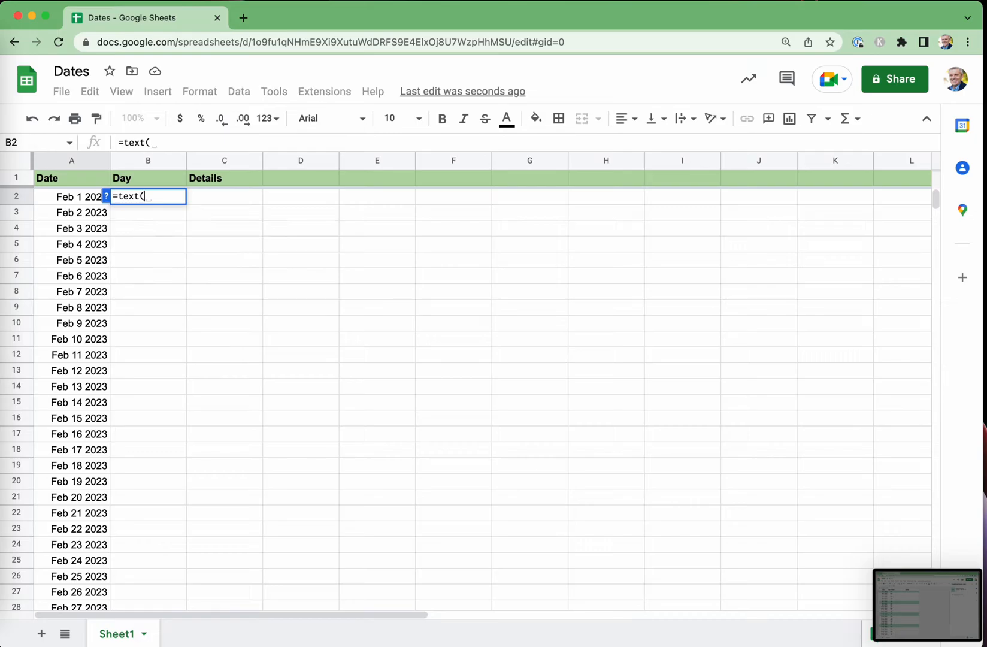
click(71, 196)
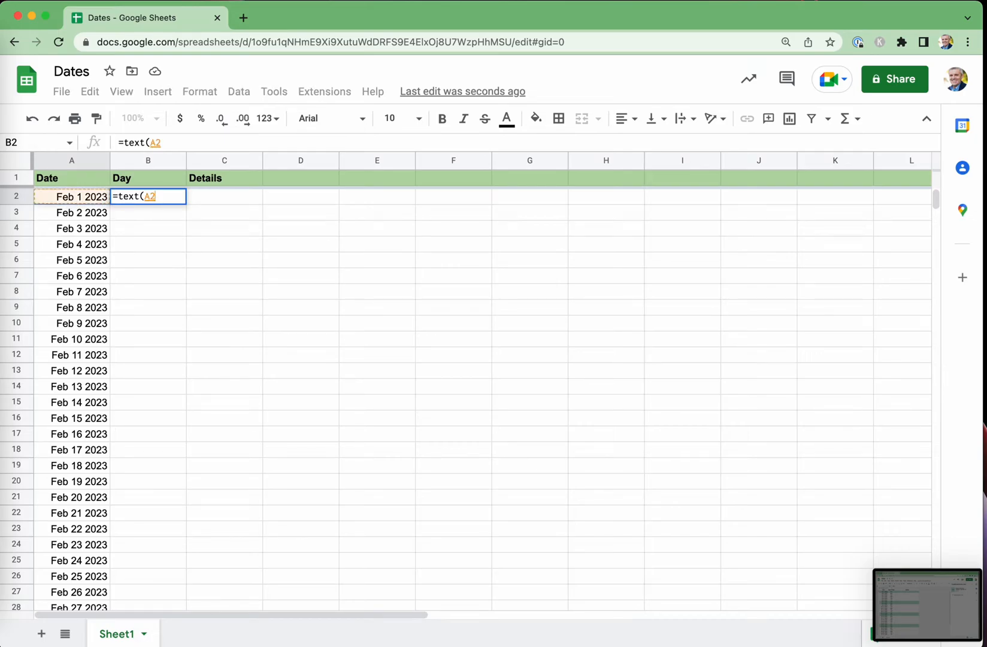
text(,")
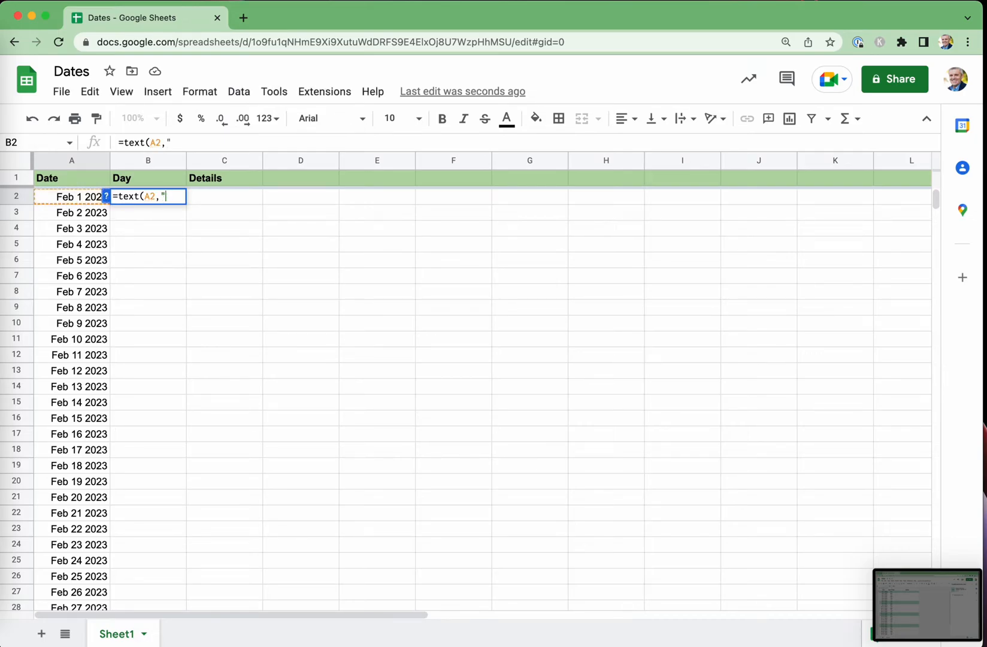
text(D)
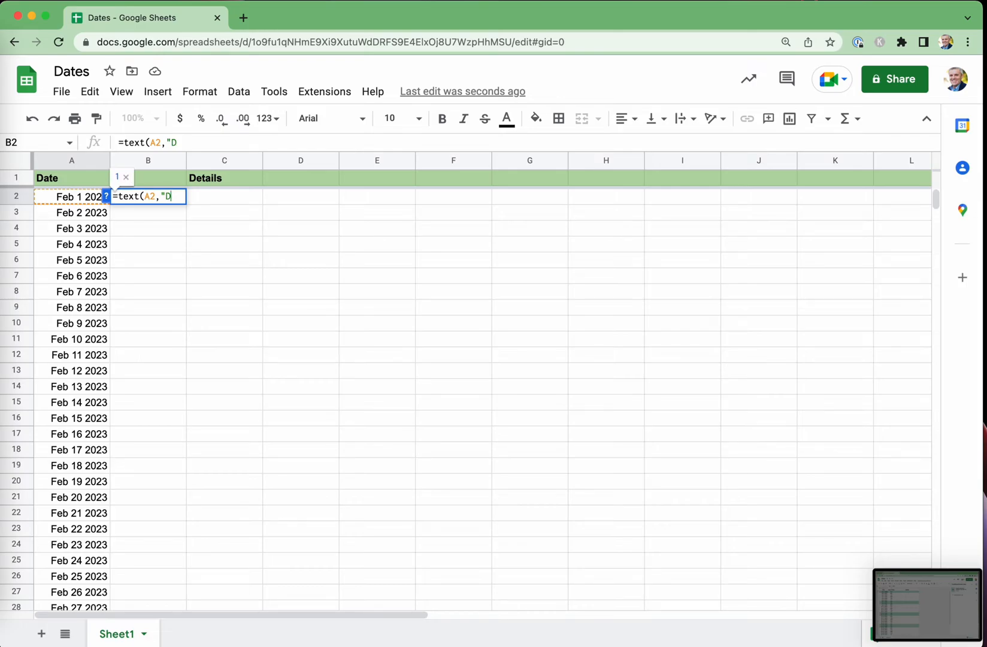
text(D)
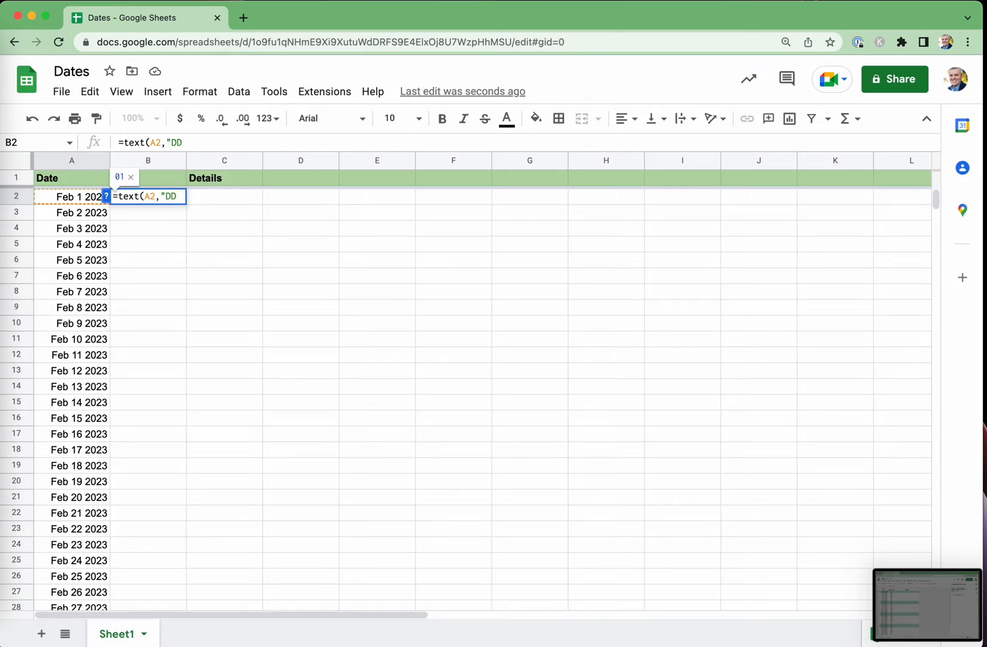
text(D")
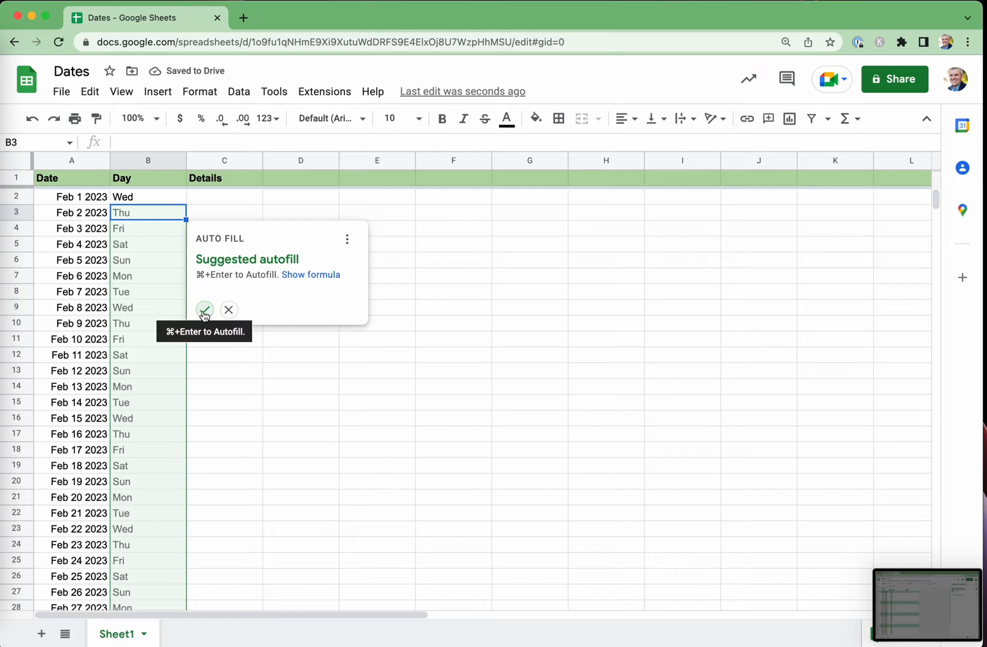
click(204, 309)
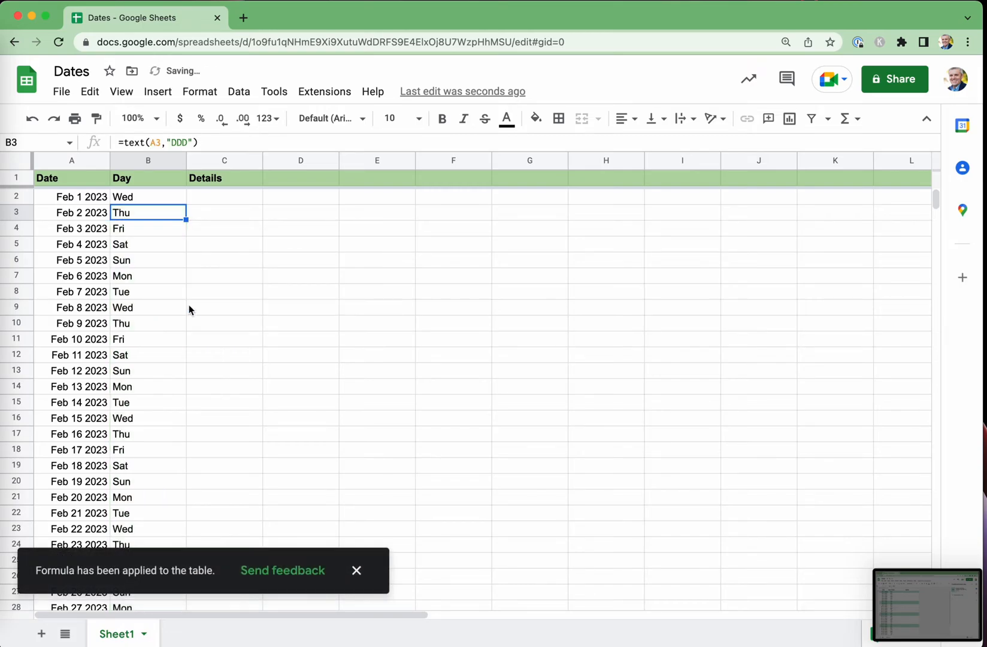
Change the start date in A2 to Feb 1 2025.
click(71, 197)
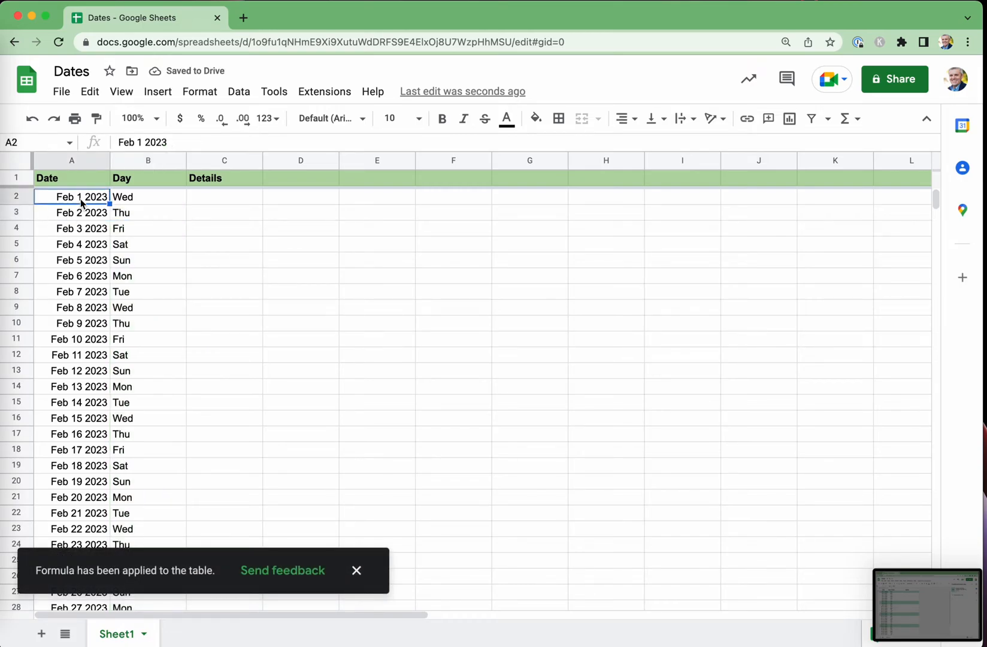
mouse_move(98, 206)
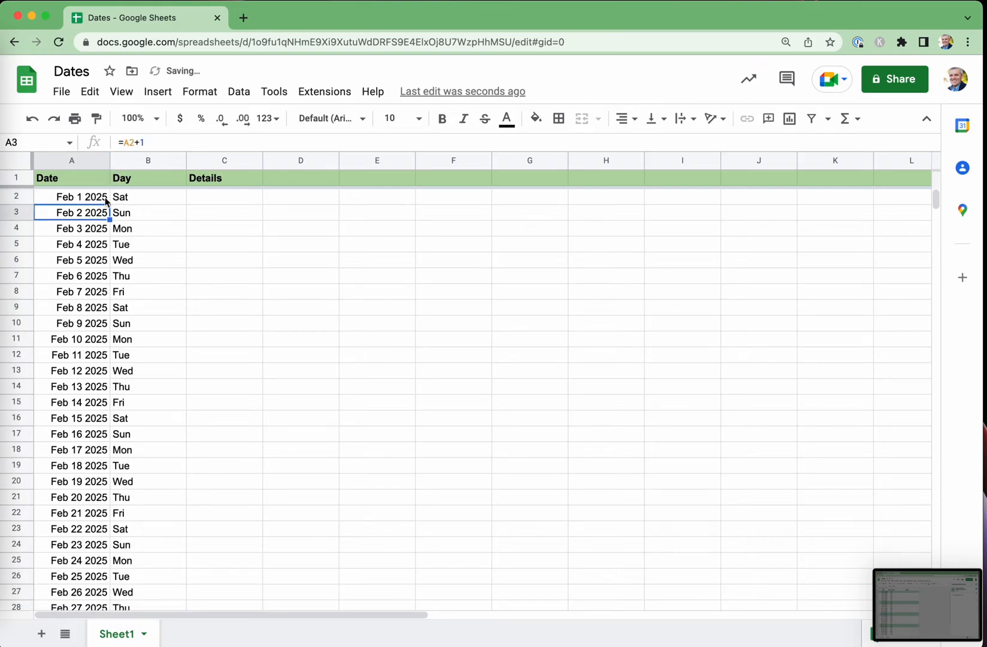
mouse_move(132, 488)
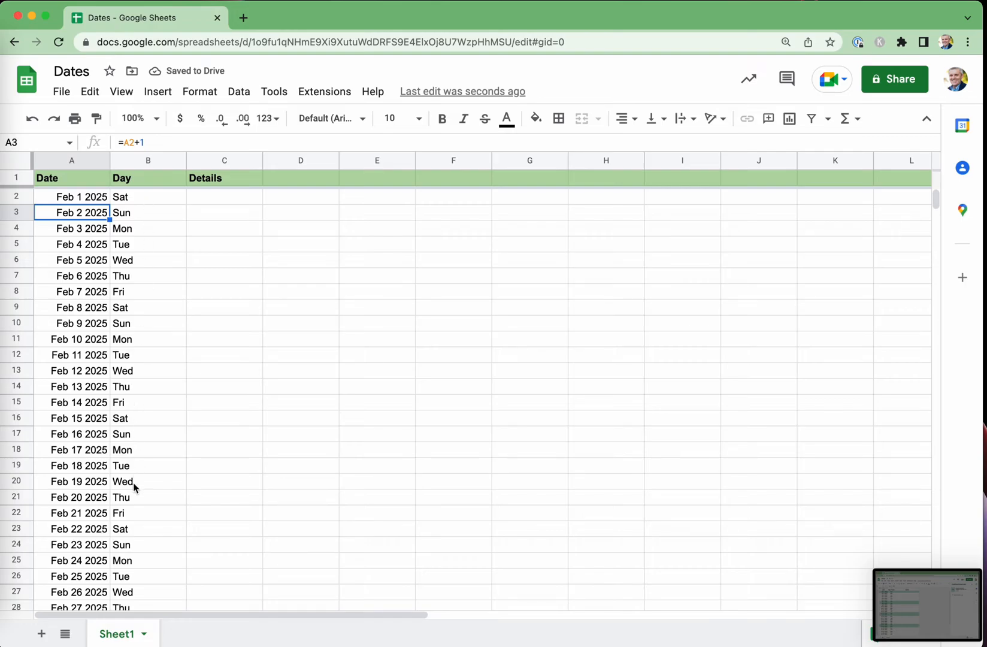
click(72, 197)
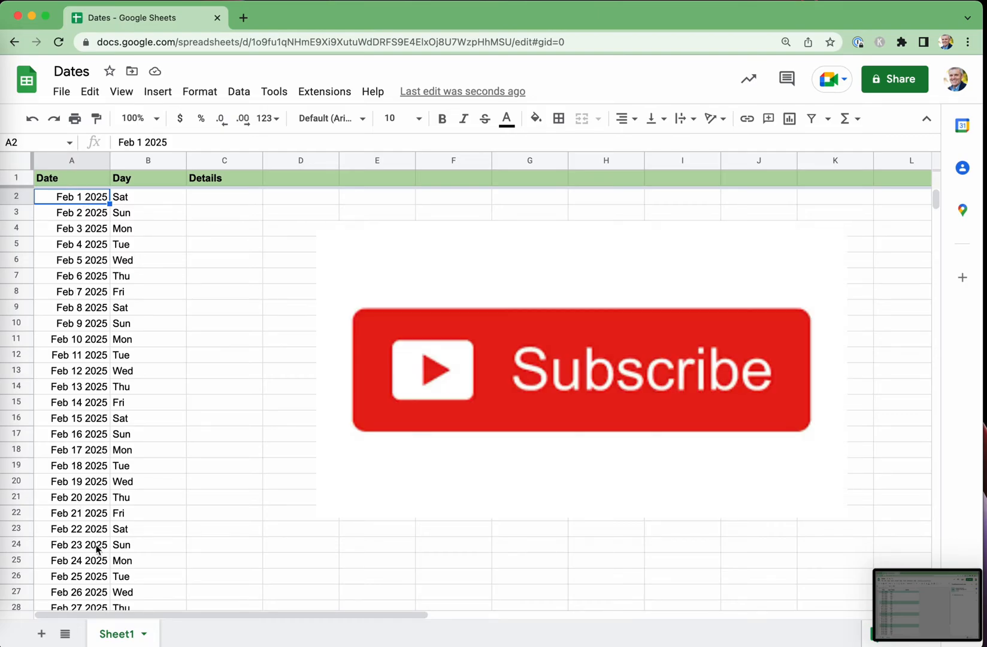
mouse_move(211, 254)
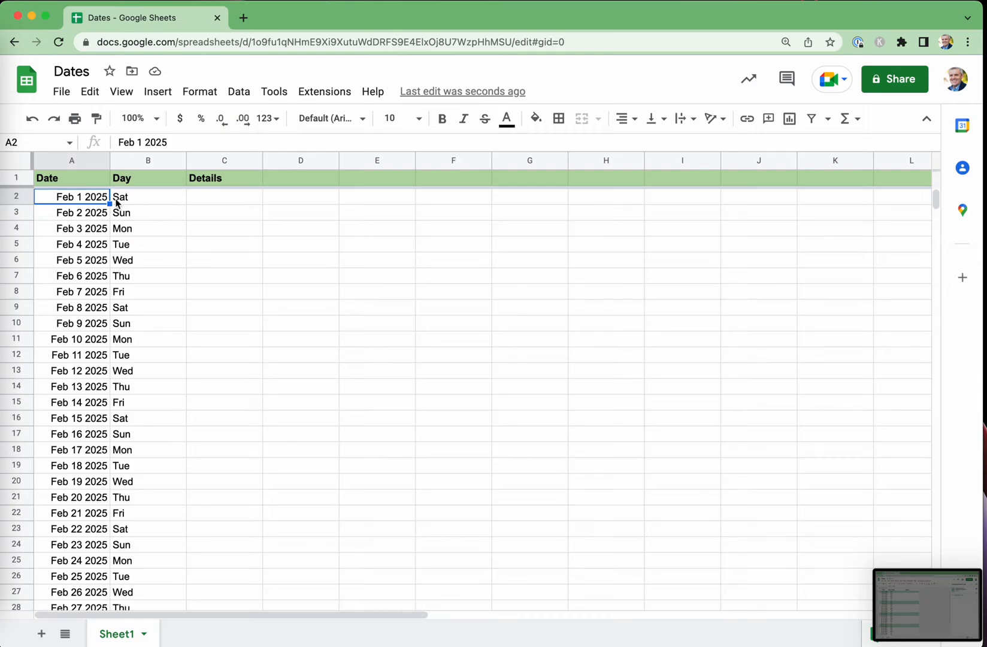
Add a new conditional formatting rule on range A2:B and browse its condition list.
click(199, 91)
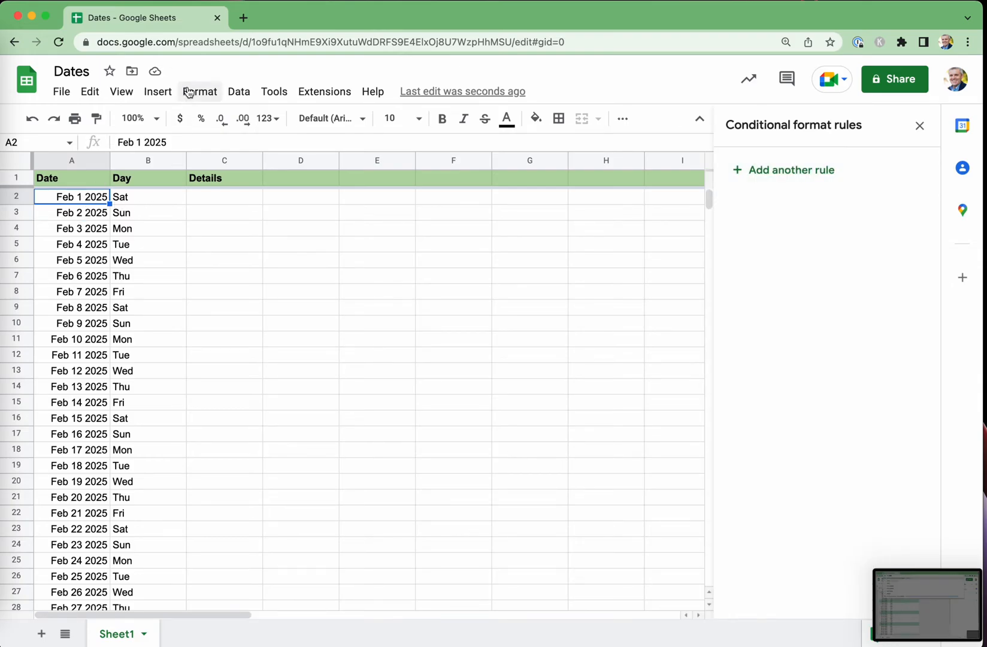
click(199, 92)
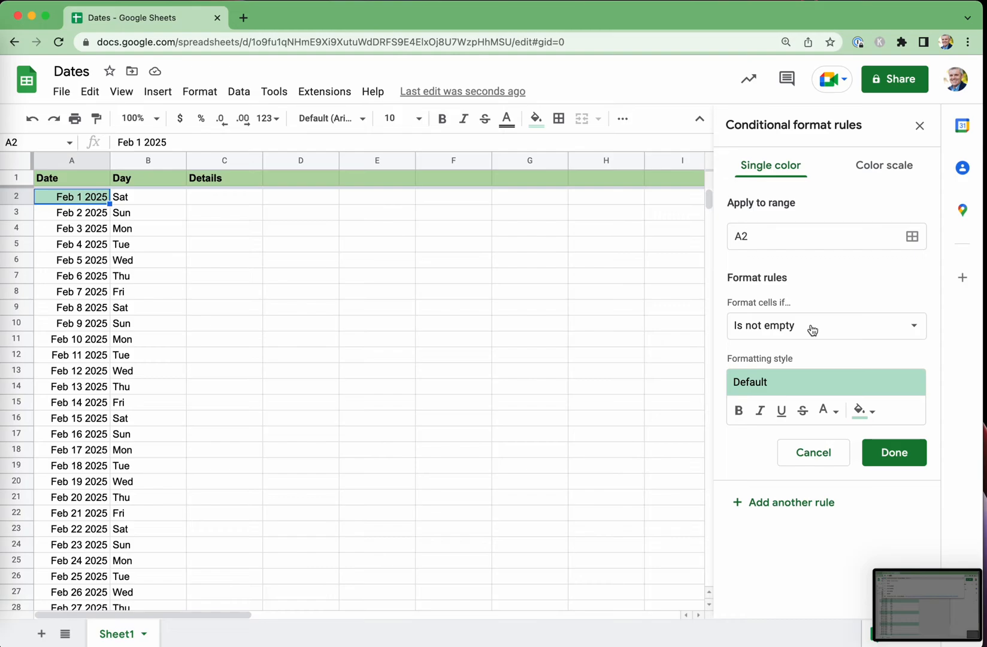
mouse_move(359, 215)
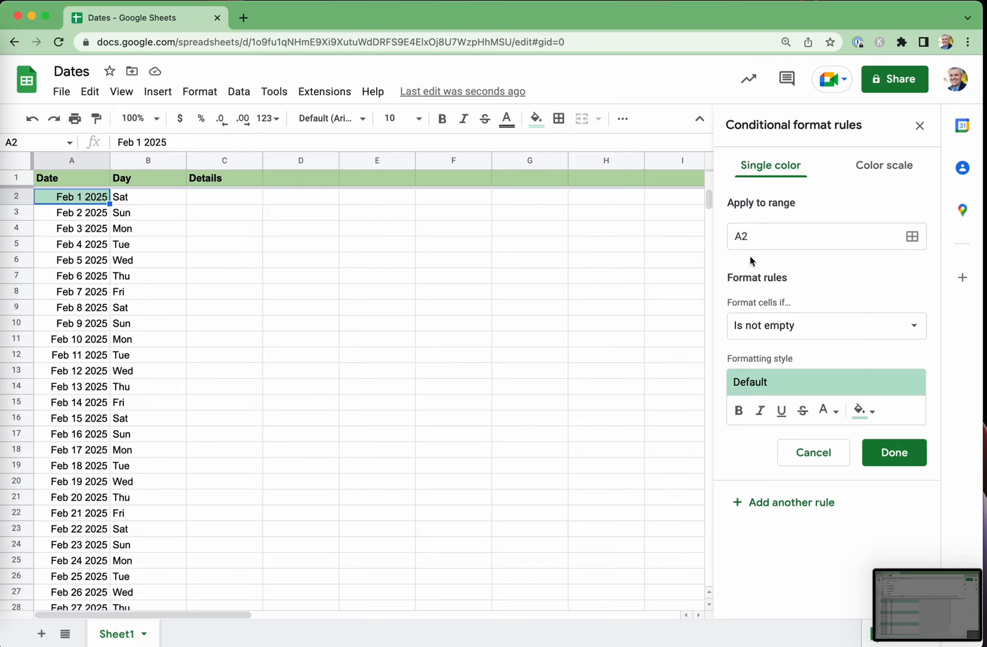
click(819, 236)
text(:B)
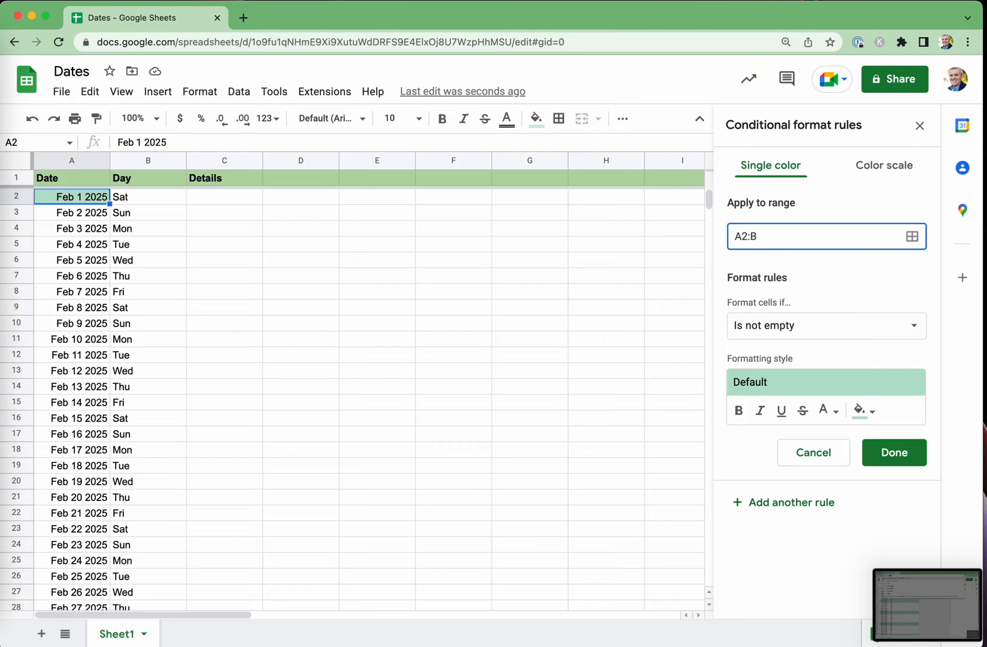
mouse_move(830, 334)
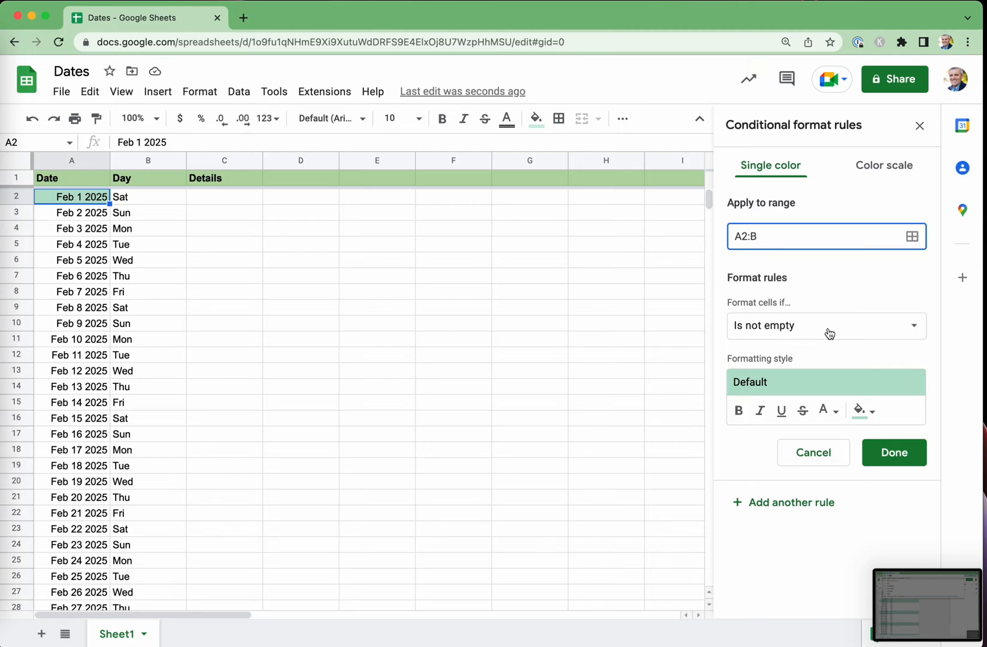
click(825, 325)
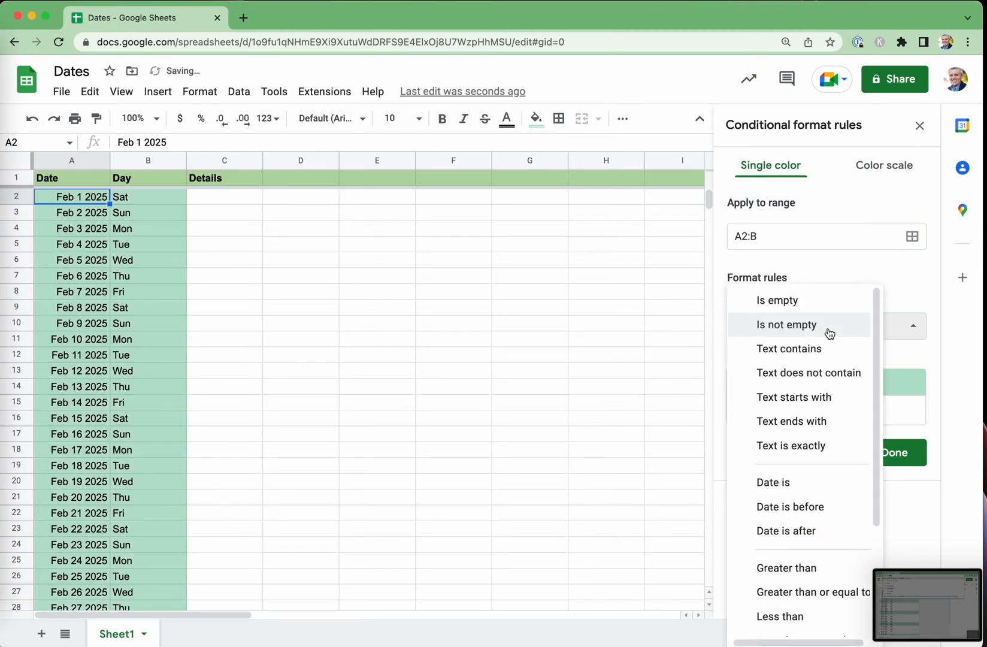
scroll(down, 3)
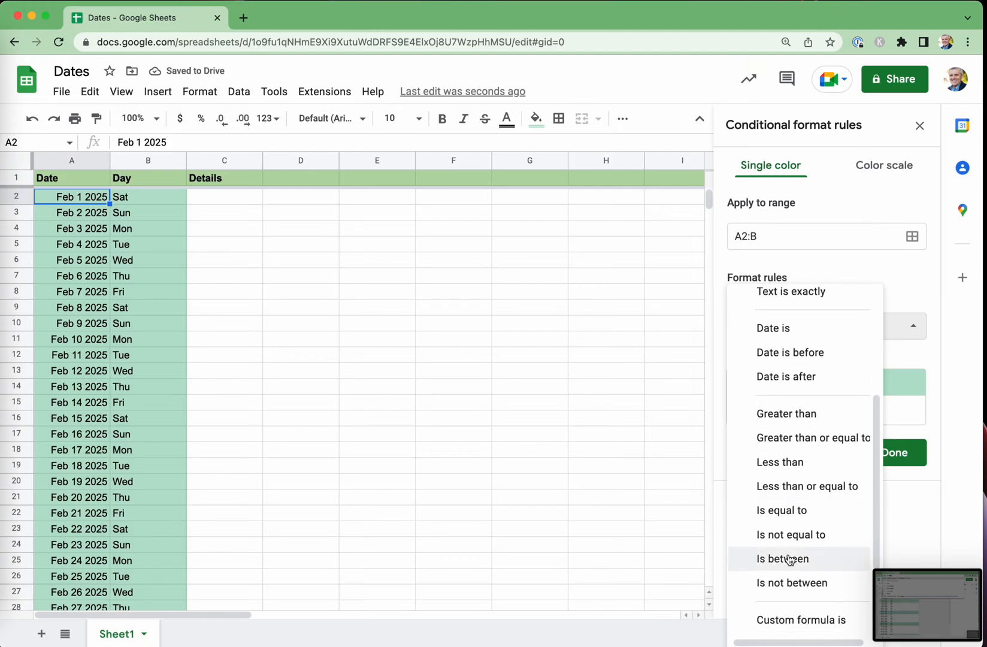
Save a 'Custom formula is' rule =B2="Sat" that shades Saturday dates green.
click(802, 620)
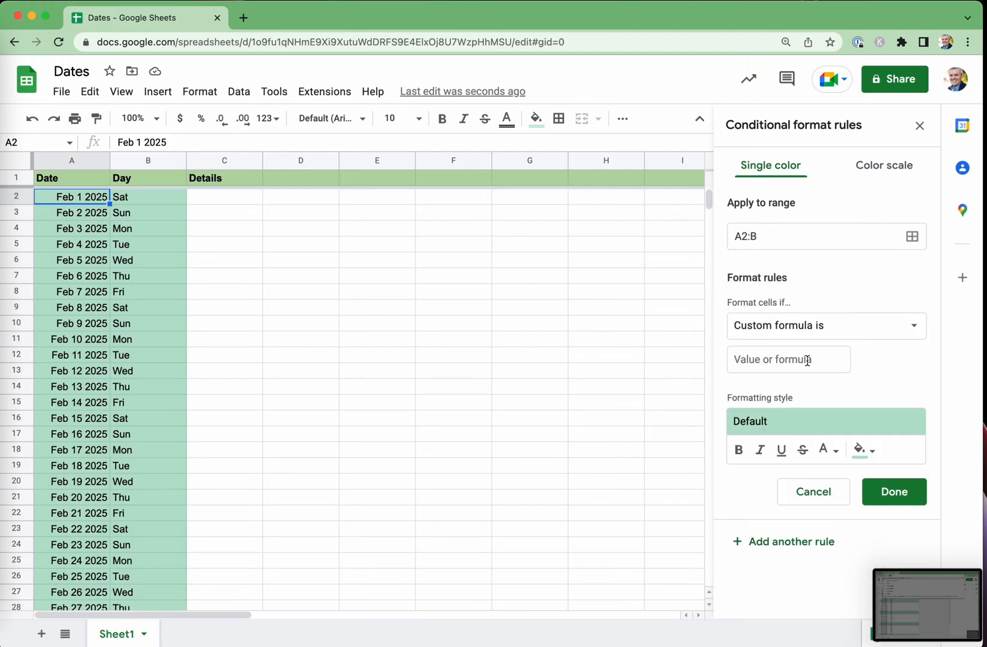
click(788, 359)
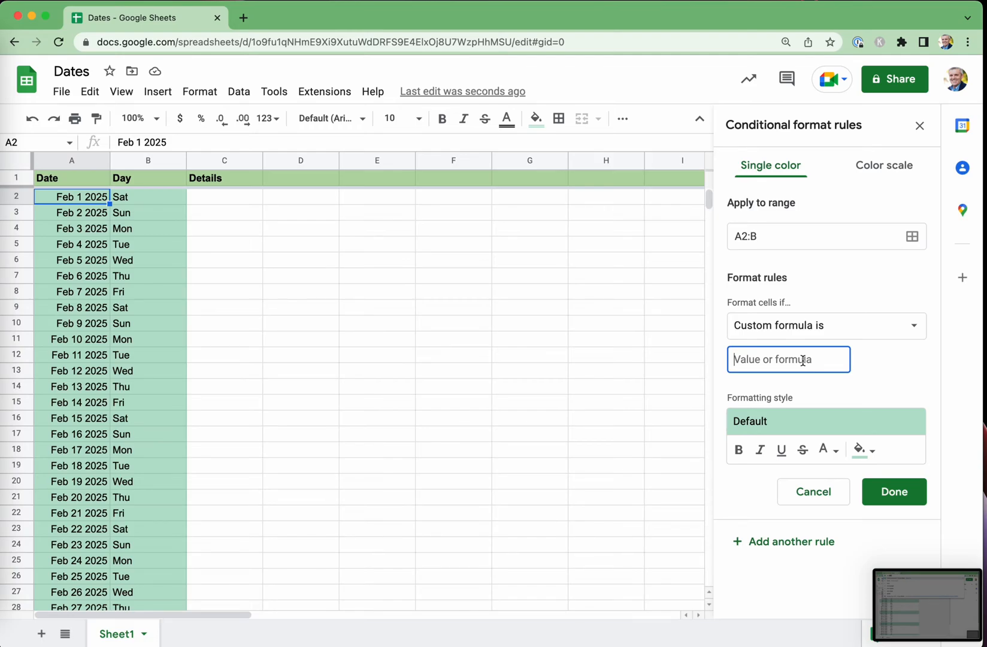
text(=)
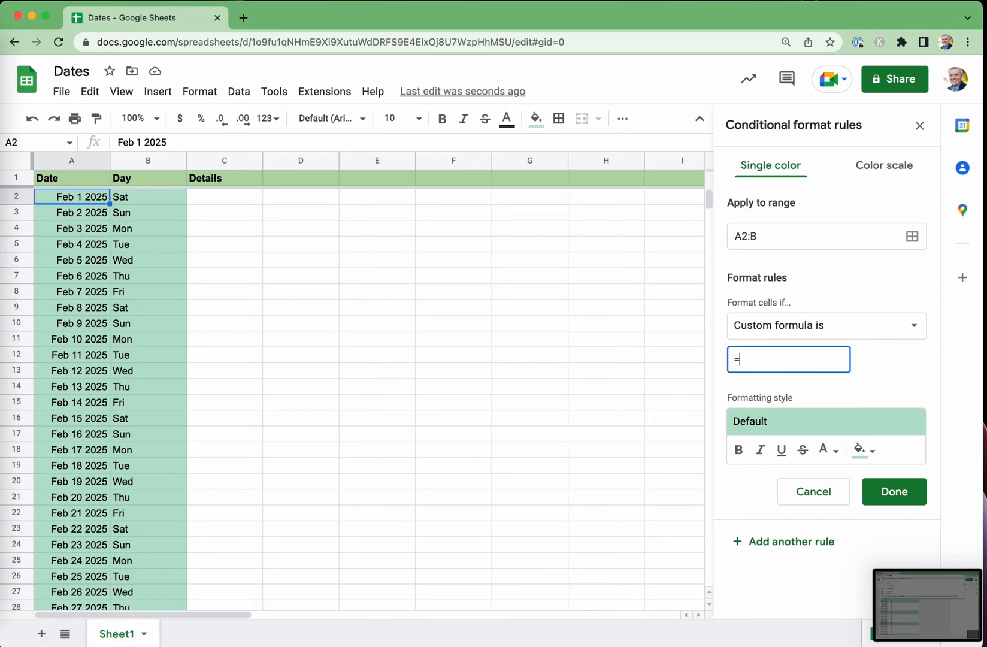
text(B2)
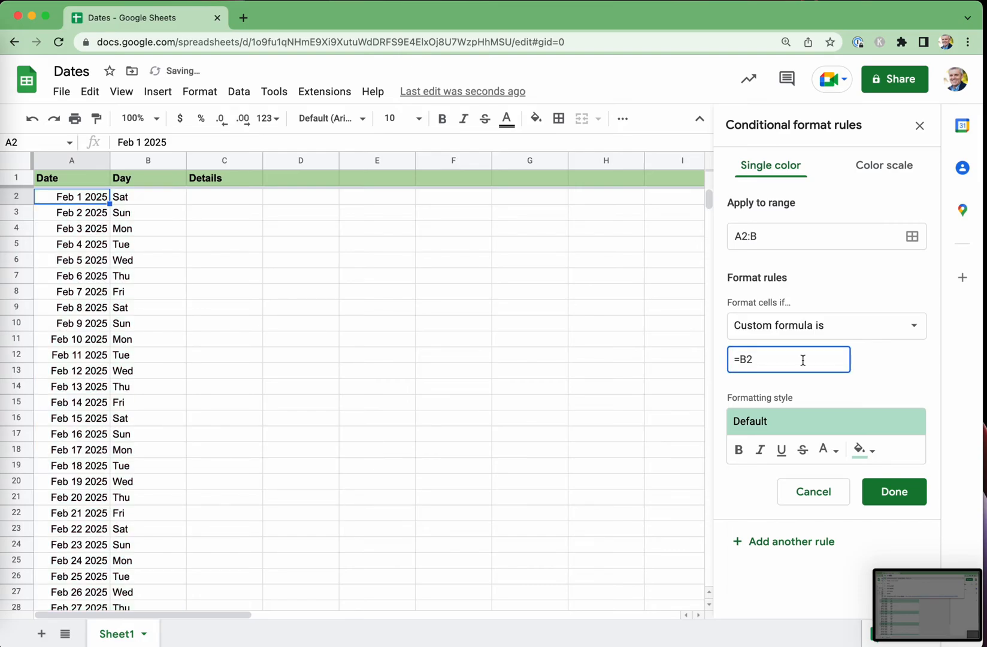
text(="S)
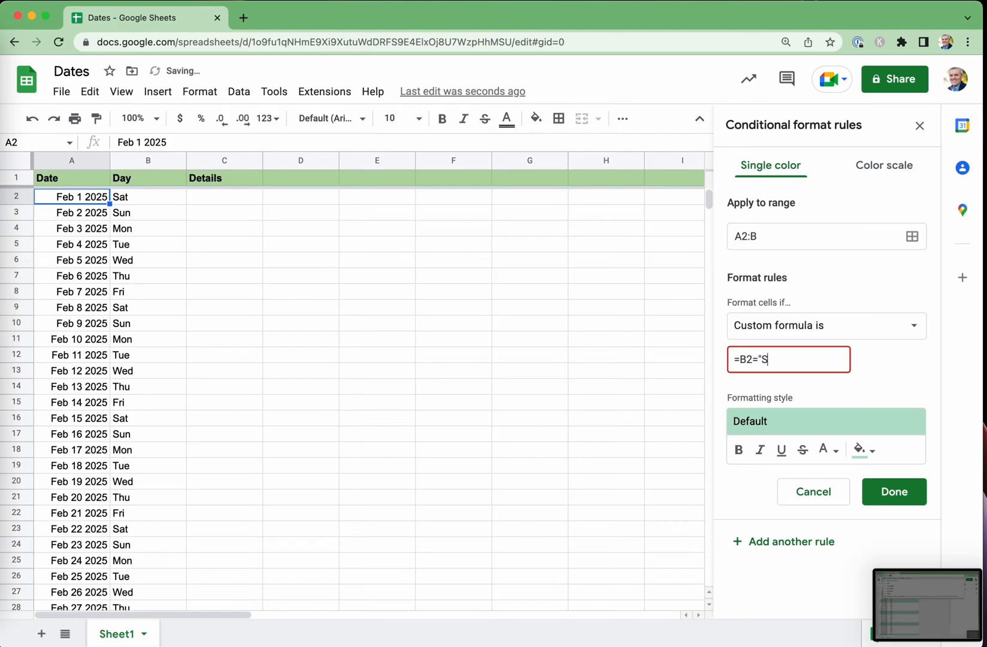
text(at")
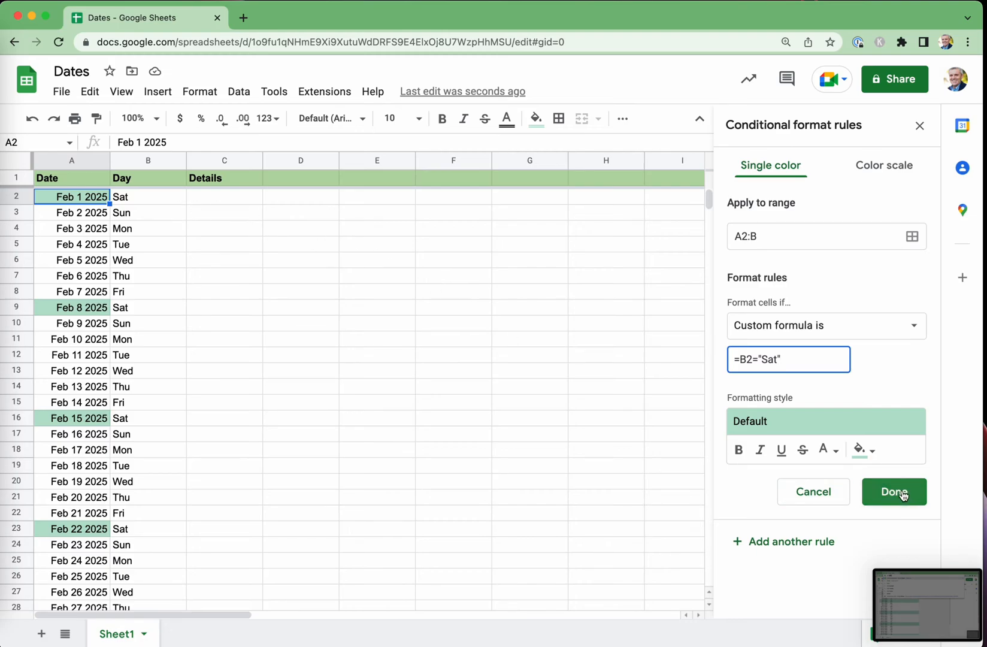
click(894, 492)
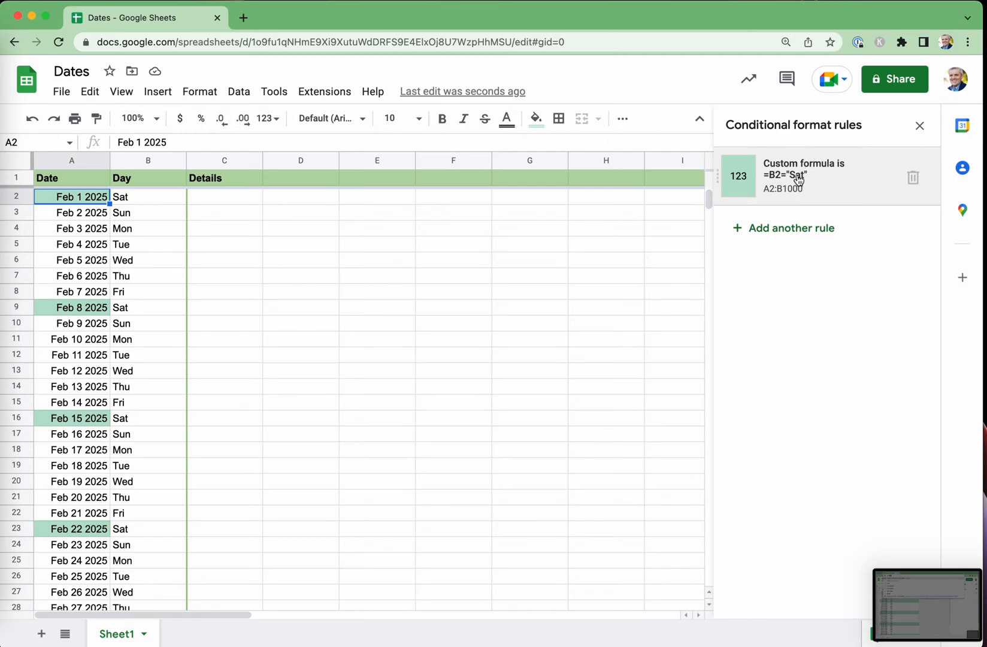
Change the Saturday rule's formula to =$B2="Sat", locking column B.
click(803, 176)
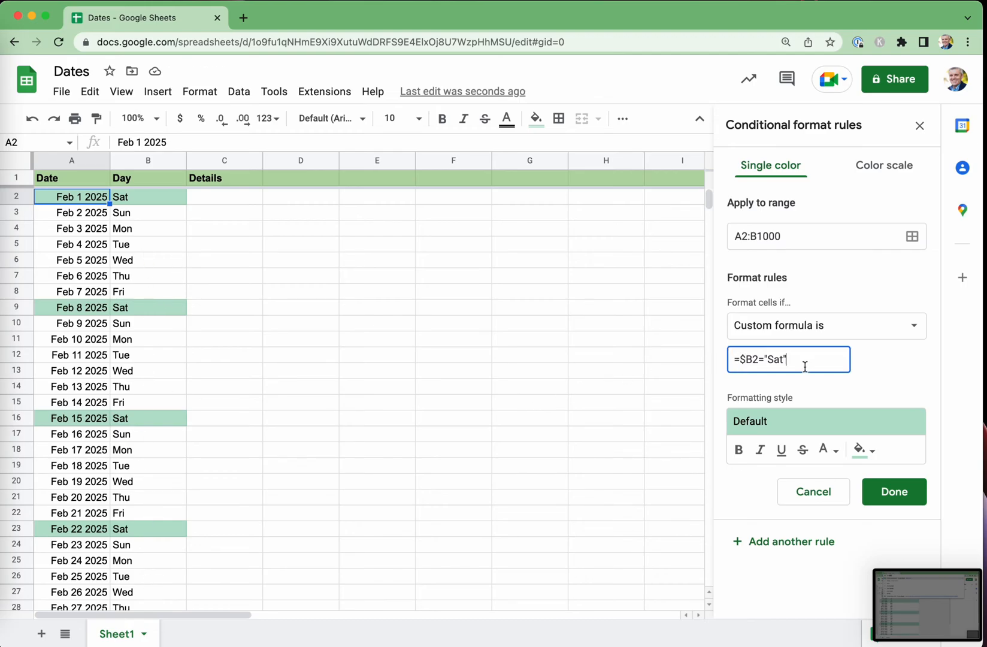
click(894, 492)
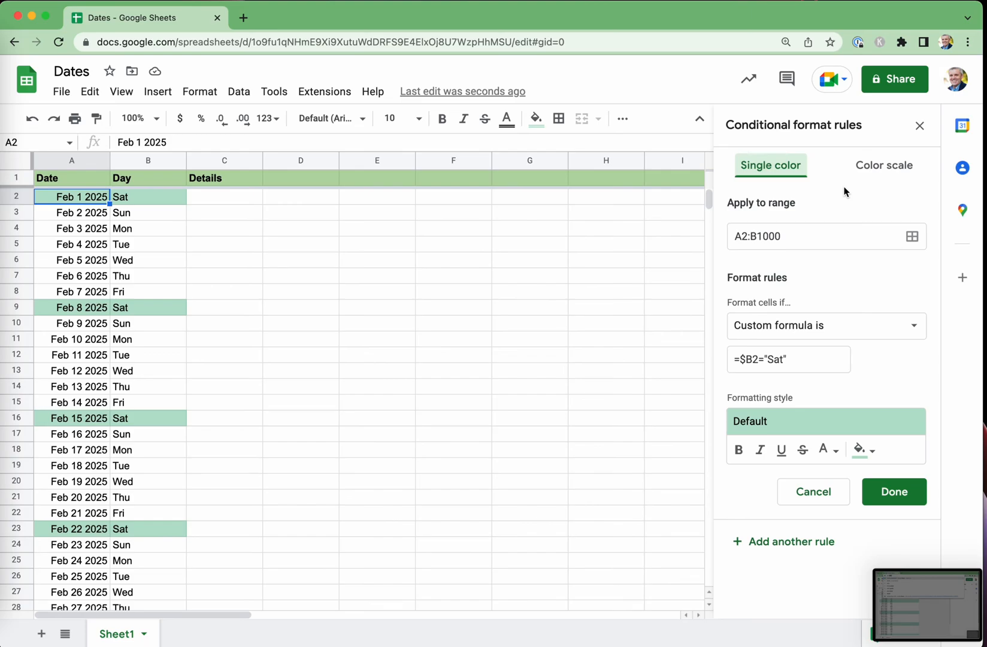
mouse_move(818, 379)
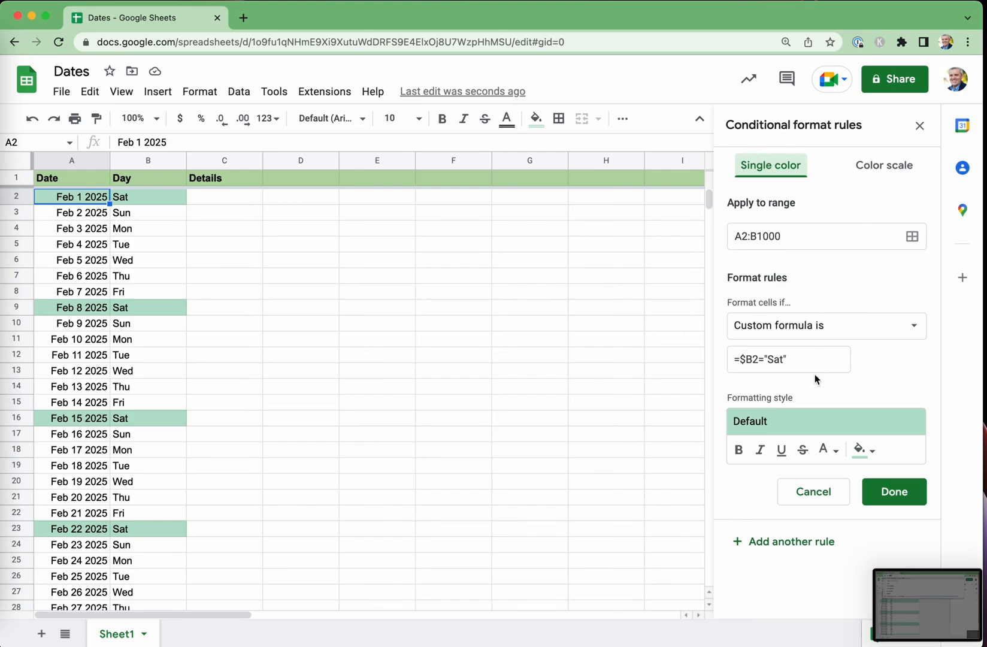
mouse_move(769, 553)
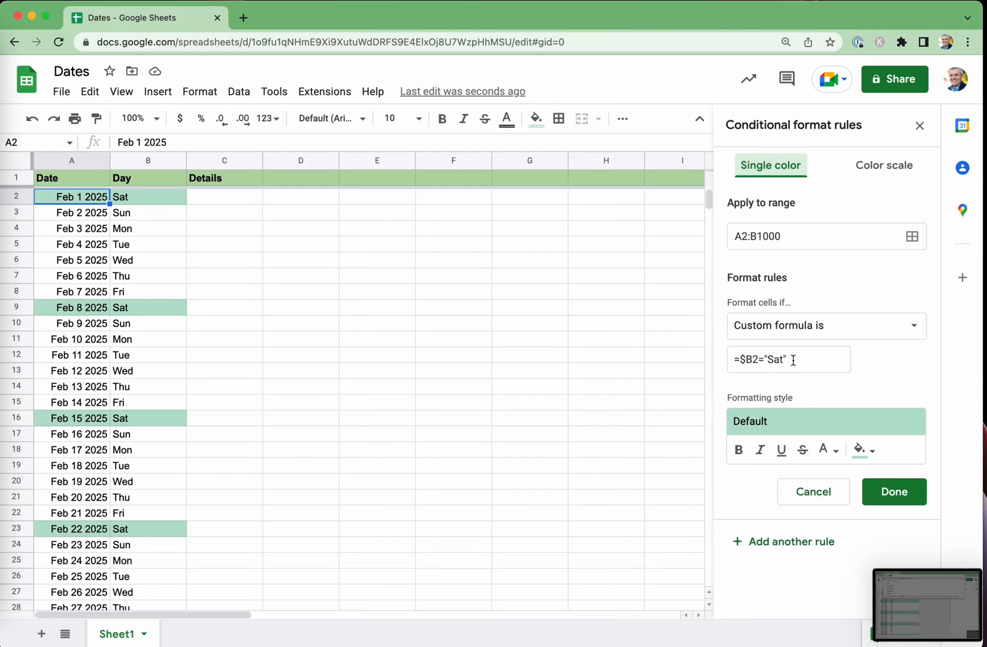
Change the rule to =OR($B2="Sat",$B2="Sun") applied to range A2:C1000.
click(788, 359)
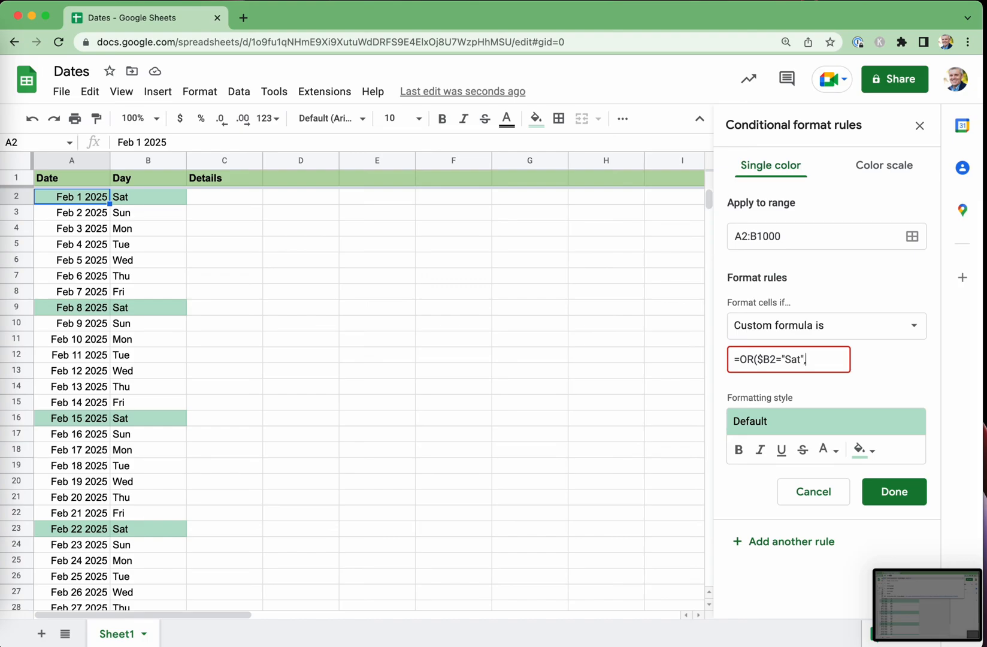
text(,$)
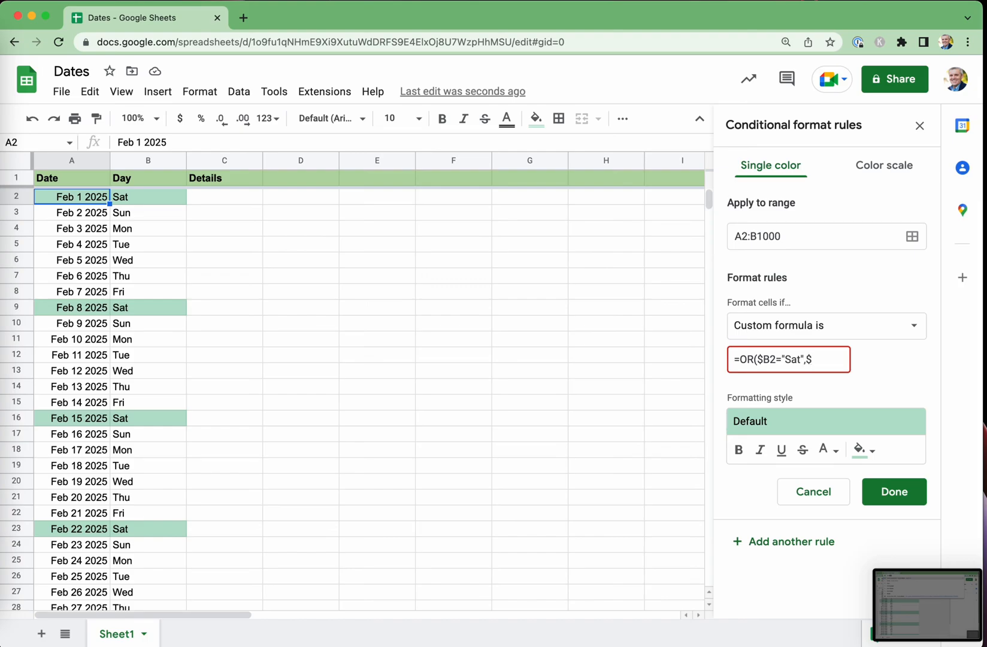
text(B2="Sun)
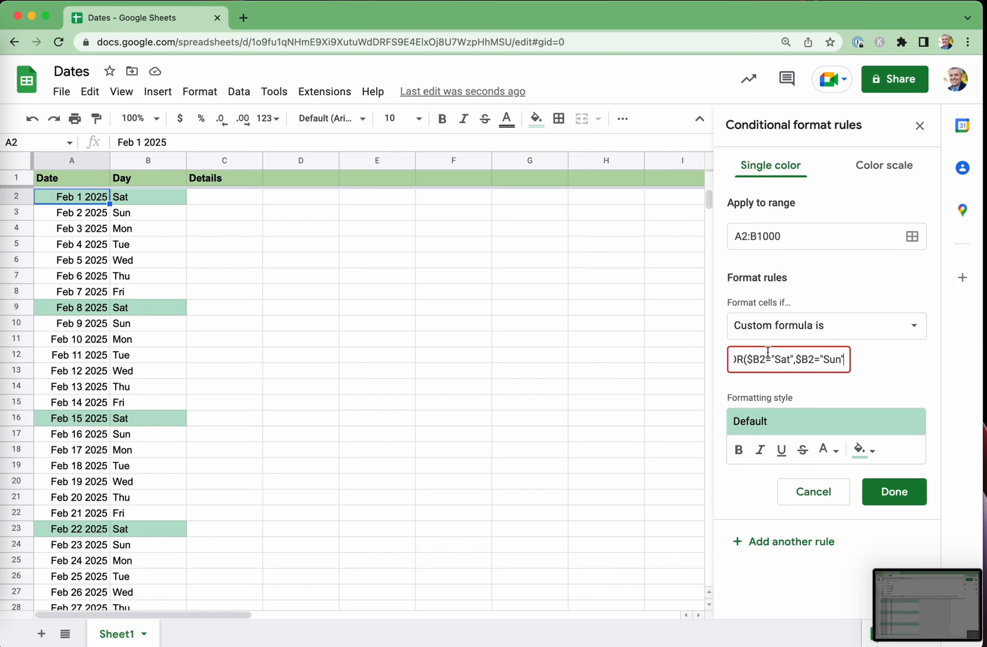
mouse_move(874, 361)
text())
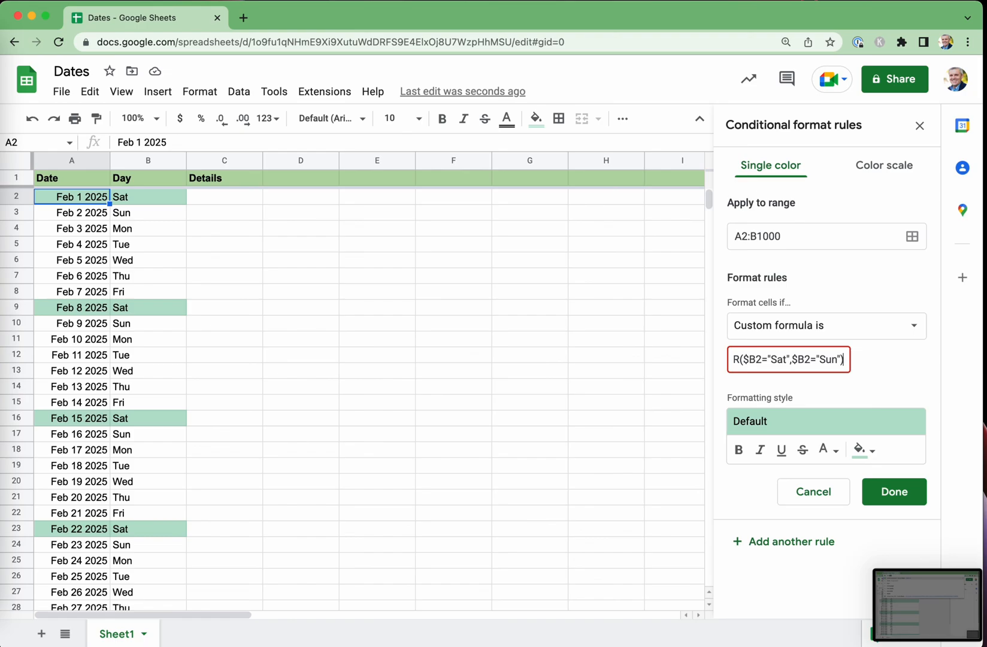
click(893, 492)
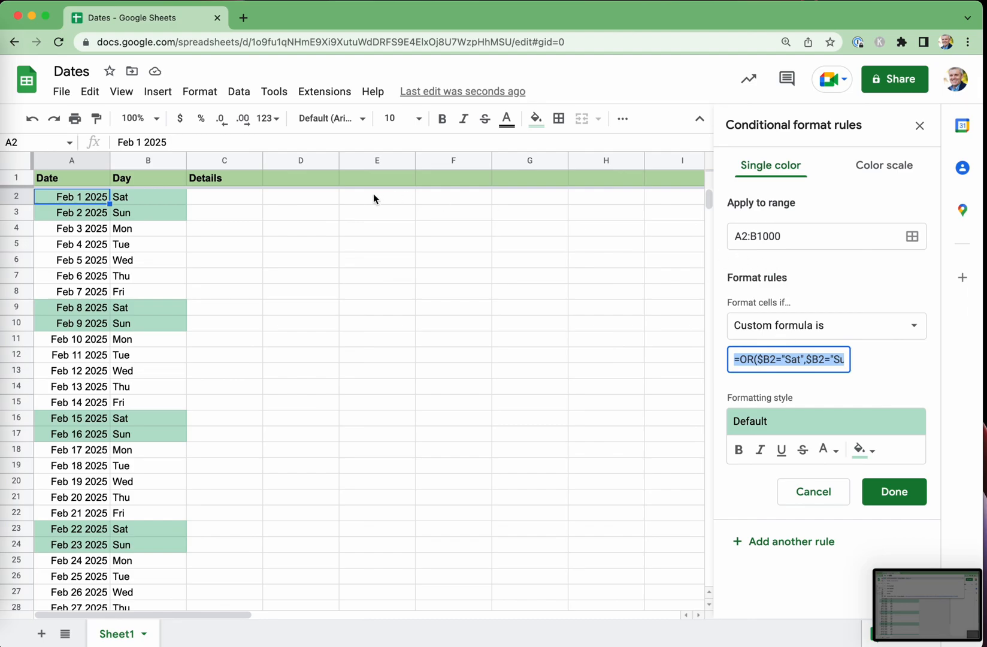
mouse_move(619, 247)
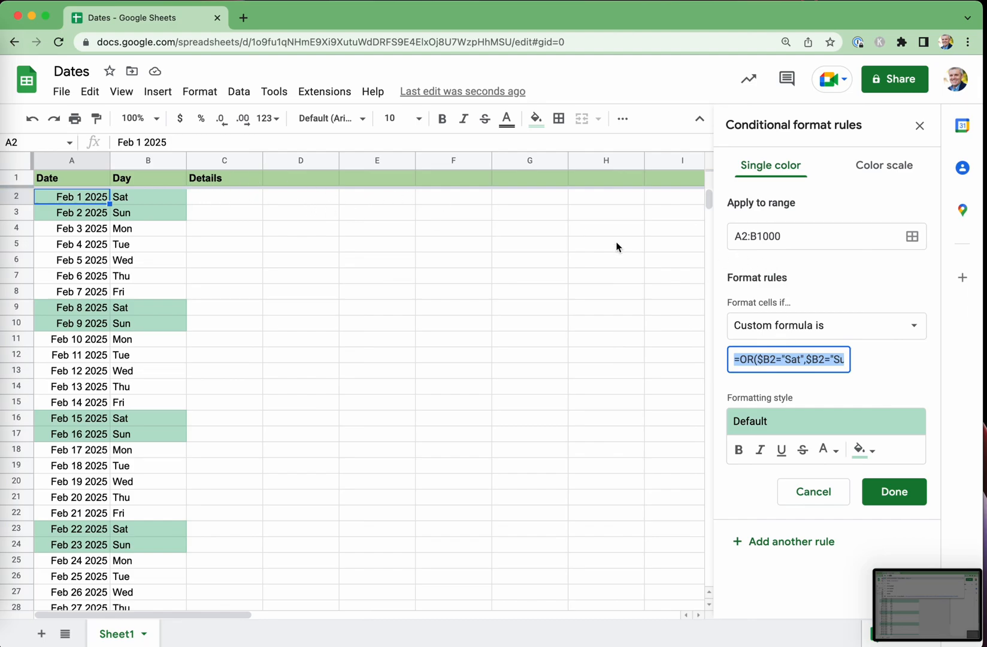
click(759, 236)
text(C)
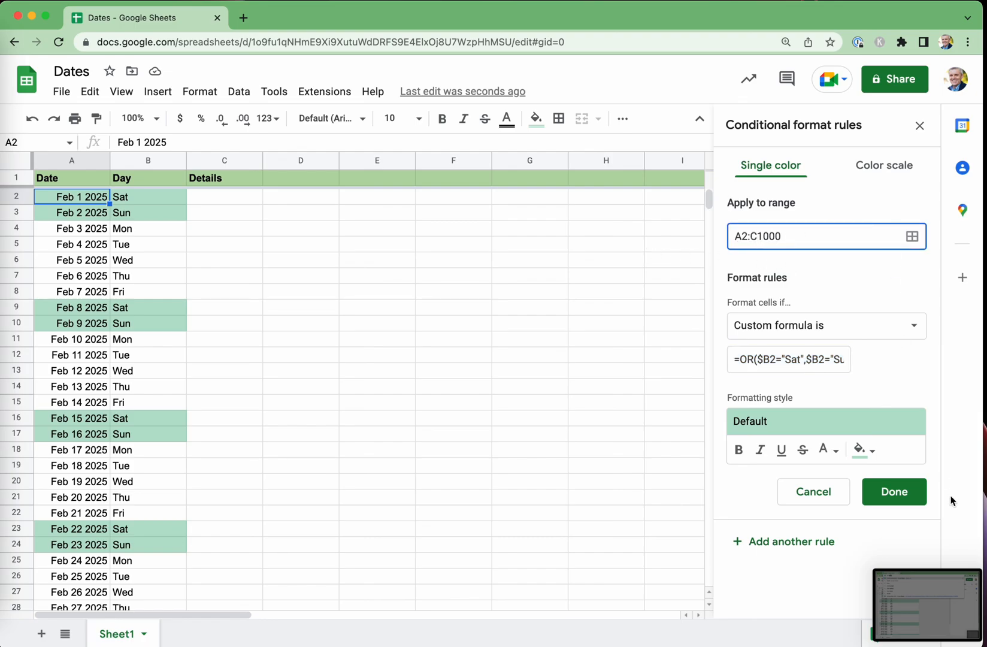
click(893, 492)
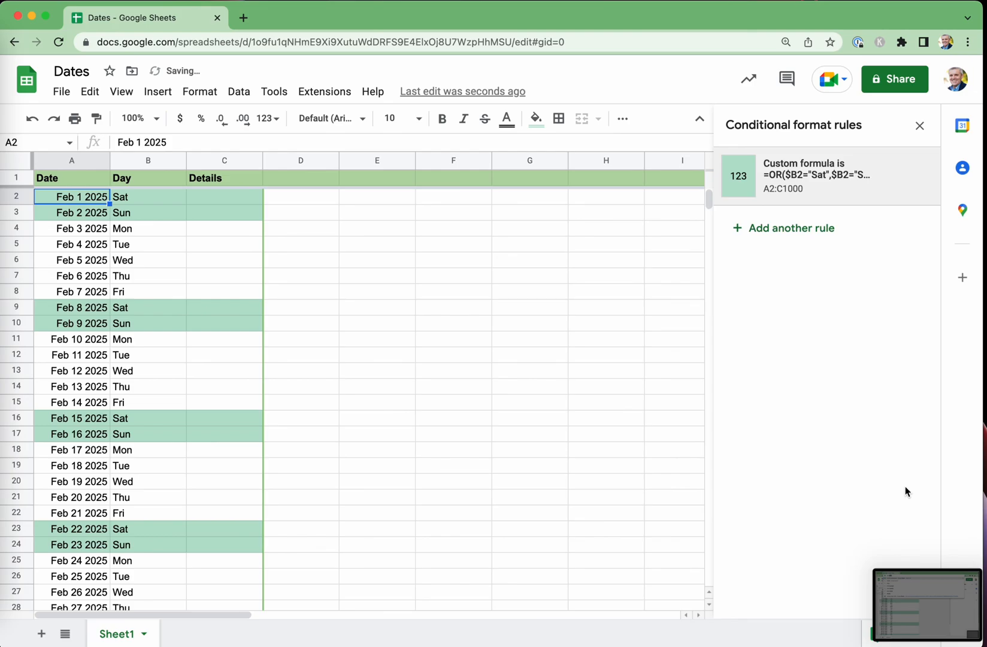